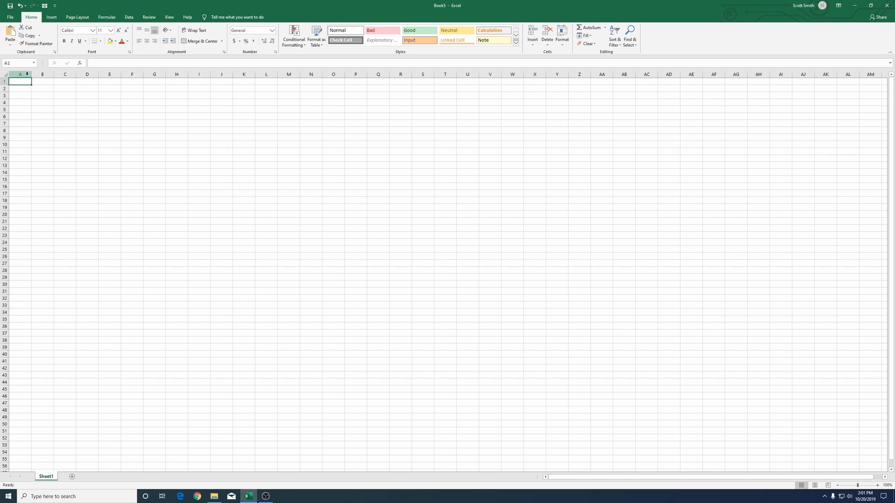
Widen column A, enter Project Name, Start Date, End Date headings, and 1-Jan in D2
drag(27, 74, 88, 74)
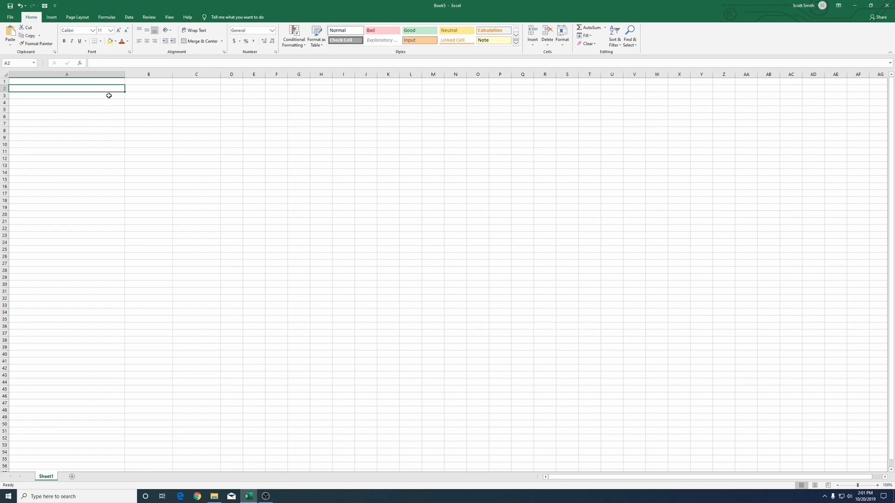
text(Prj)
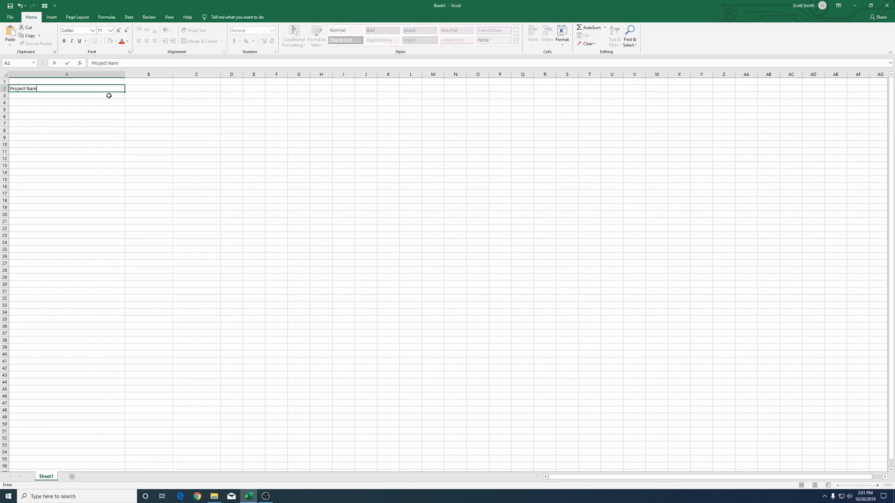
text(Start Date)
click(196, 89)
text(End Date)
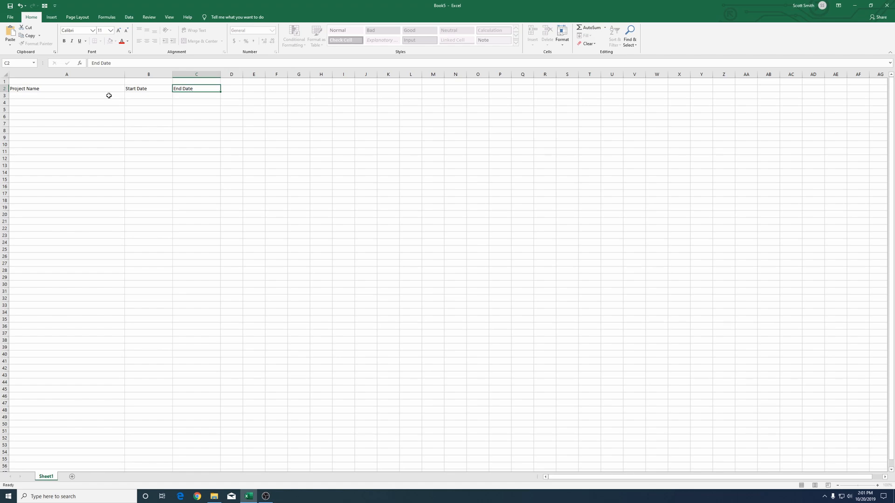
text(1/)
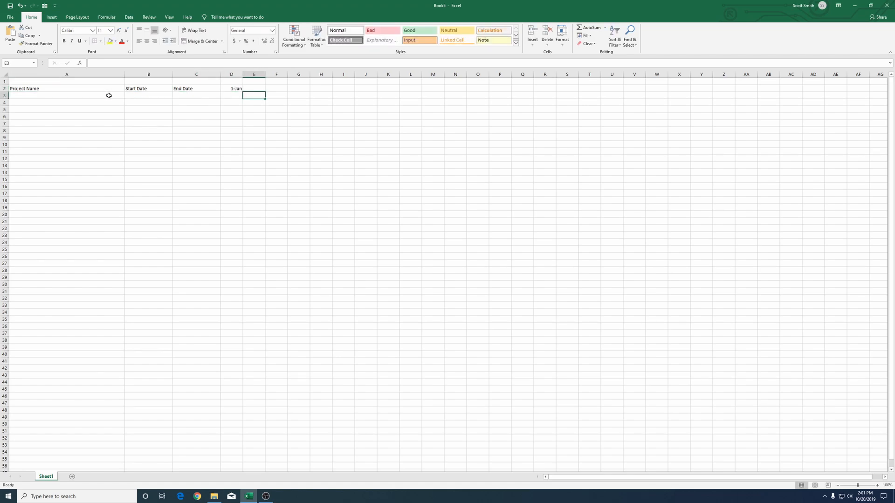
text(=)
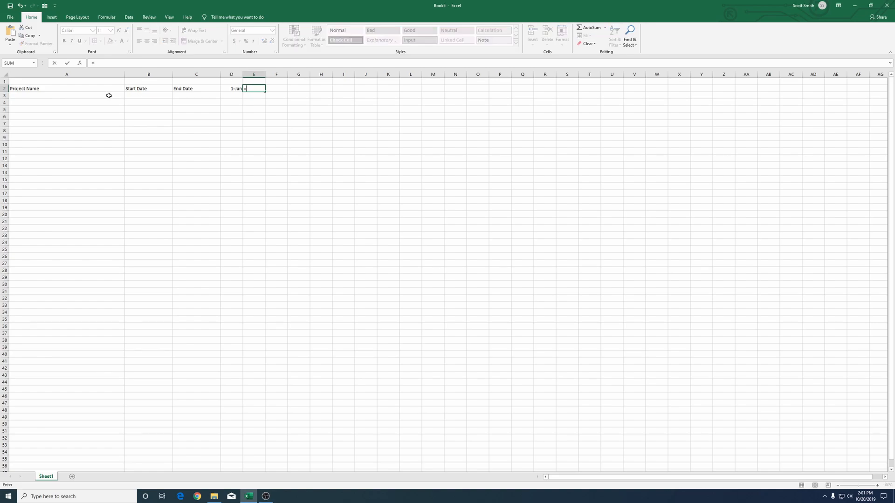
Fill row 2 with 1-Jan to 31-Jan and add a merged =TEXT(D2,"mmmm") January label
click(232, 89)
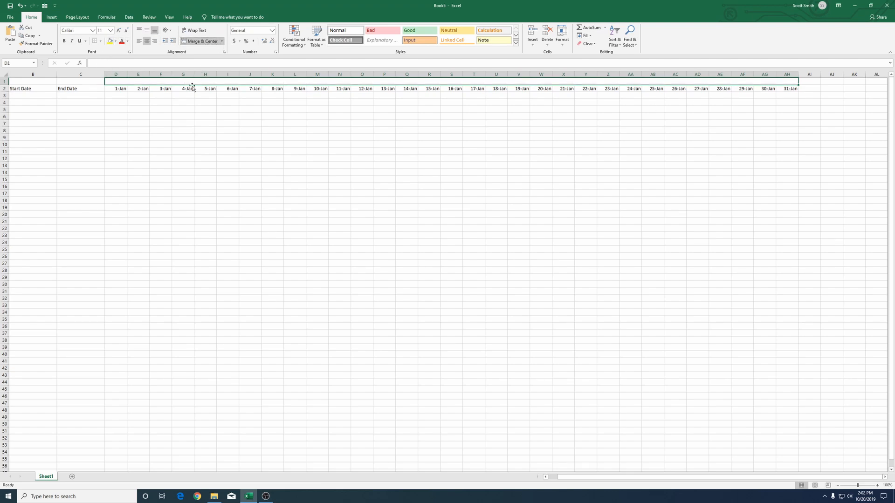
text(=)
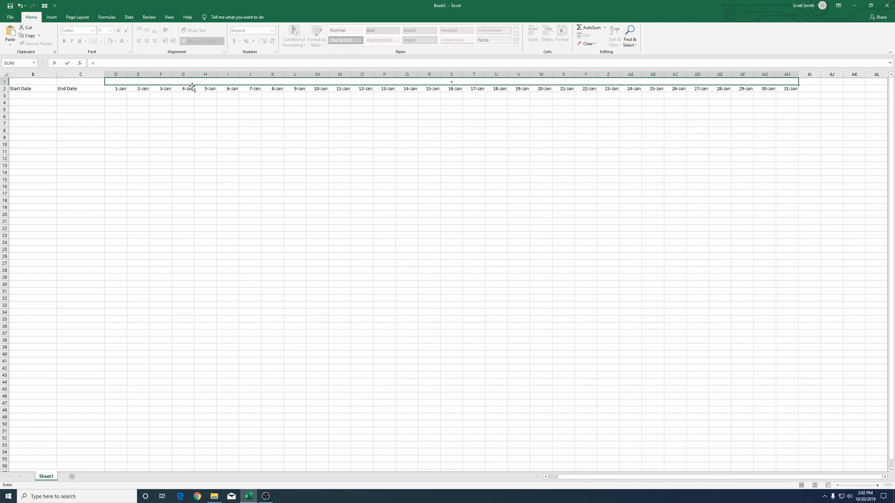
text(text()
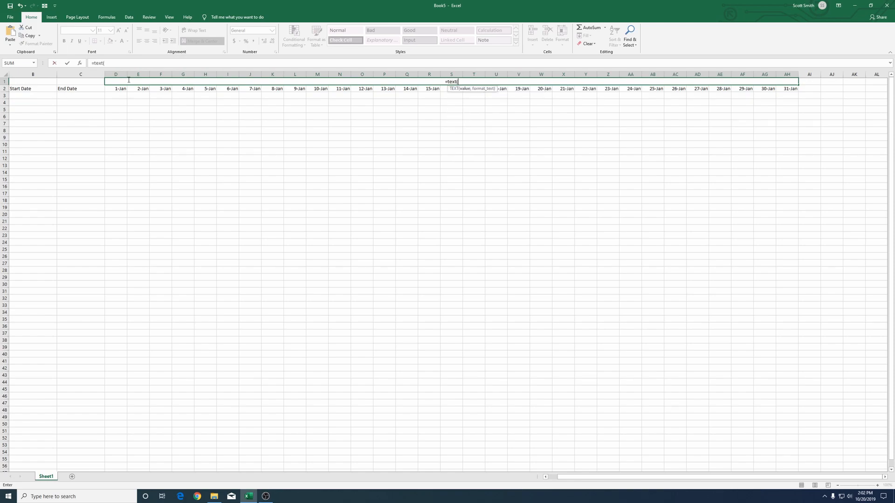
click(119, 89)
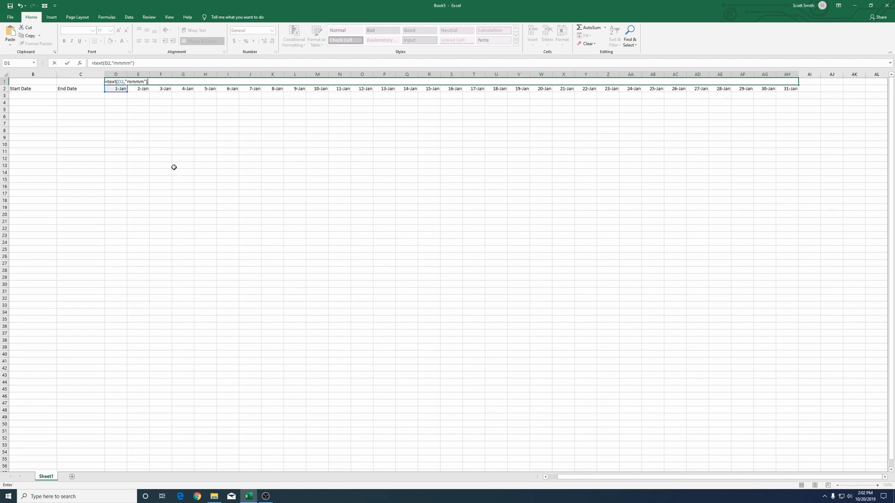
key(Enter)
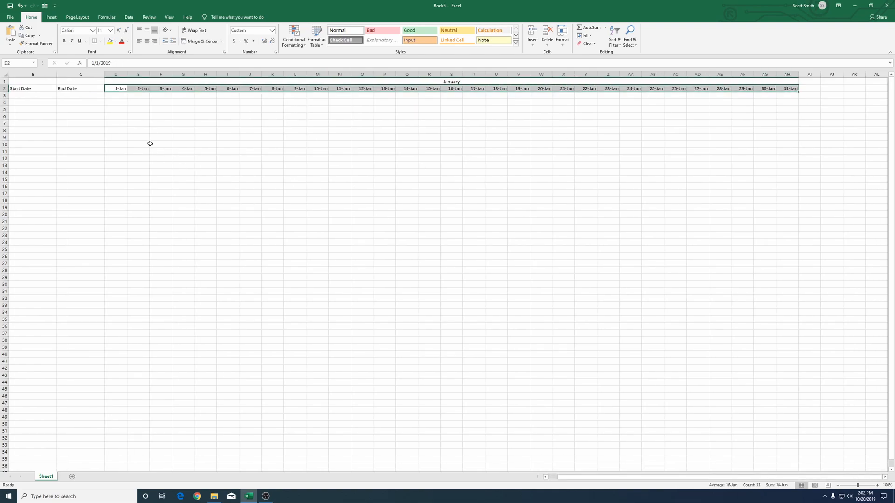
Apply custom date format dd to the January dates and narrow columns D:AH
right_click(165, 88)
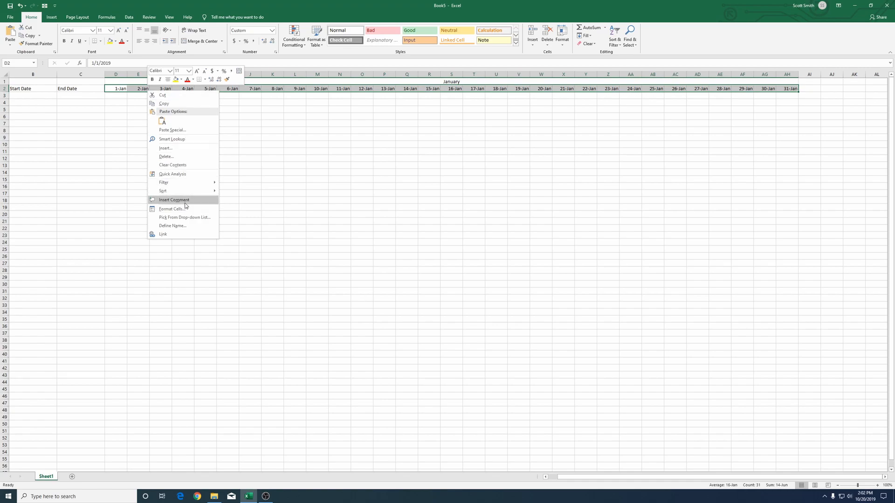
click(170, 209)
text(d)
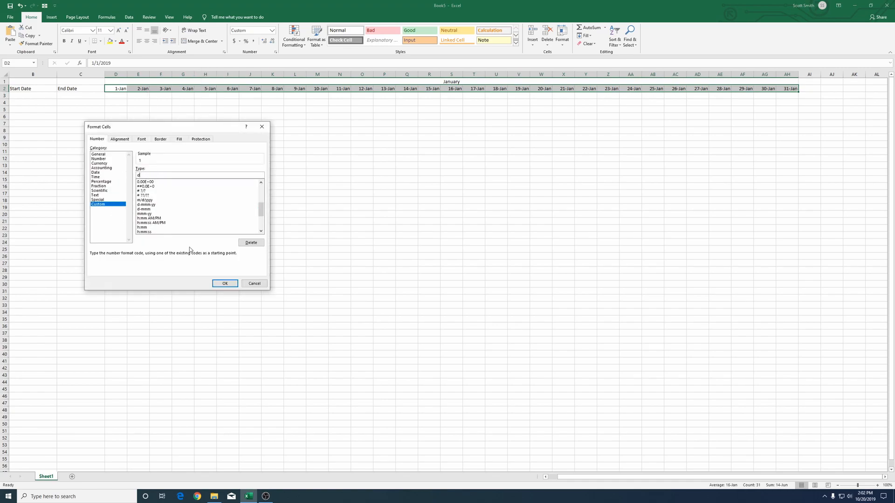
click(224, 284)
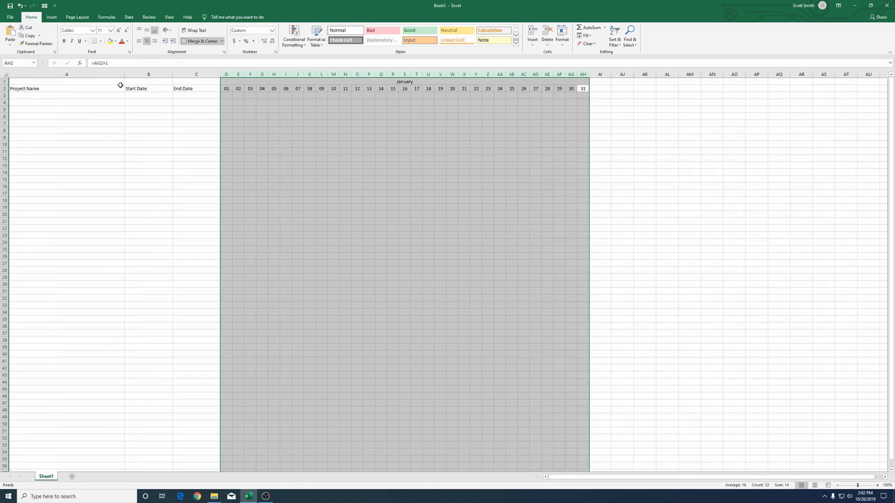
click(195, 95)
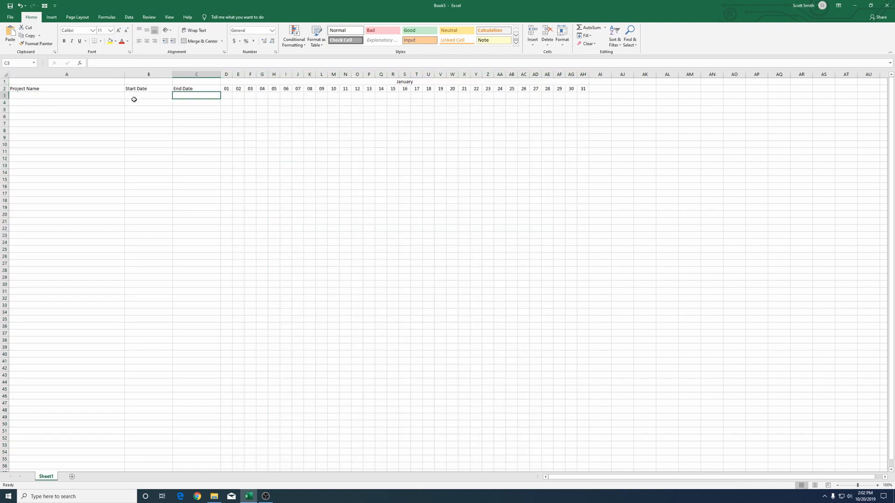
Enter 1-Jan and 4-Jan in row 3, and =AND(B3<=D2,C3>=D2) in D3
text(1/1)
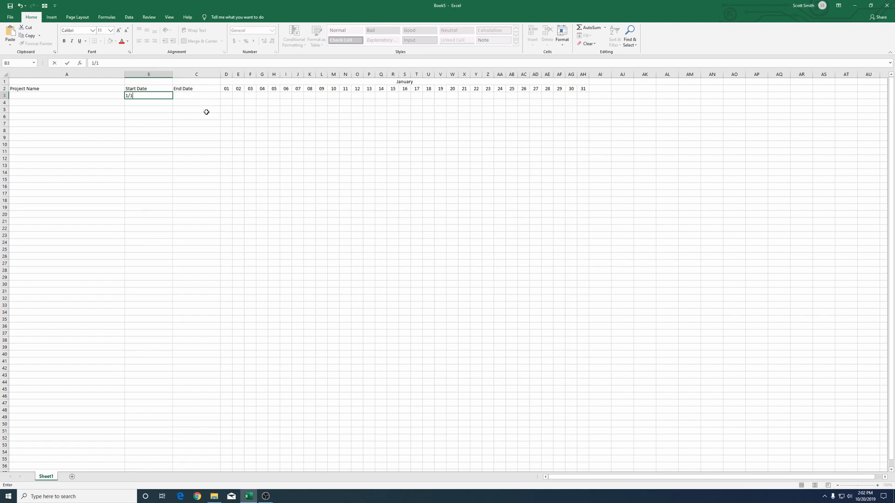
text(1/4)
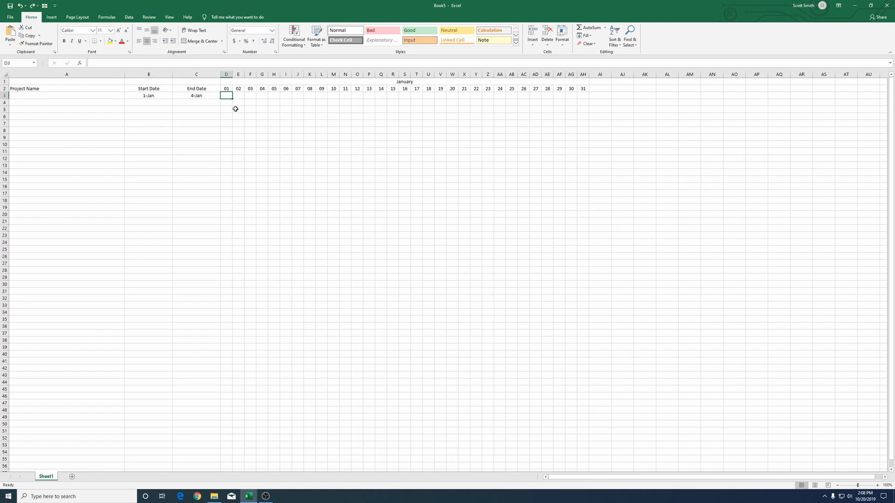
text(=)
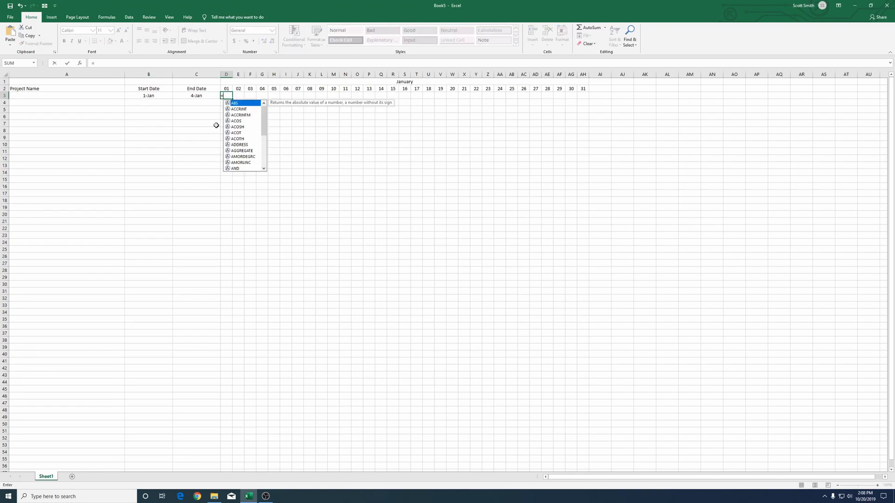
text(and()
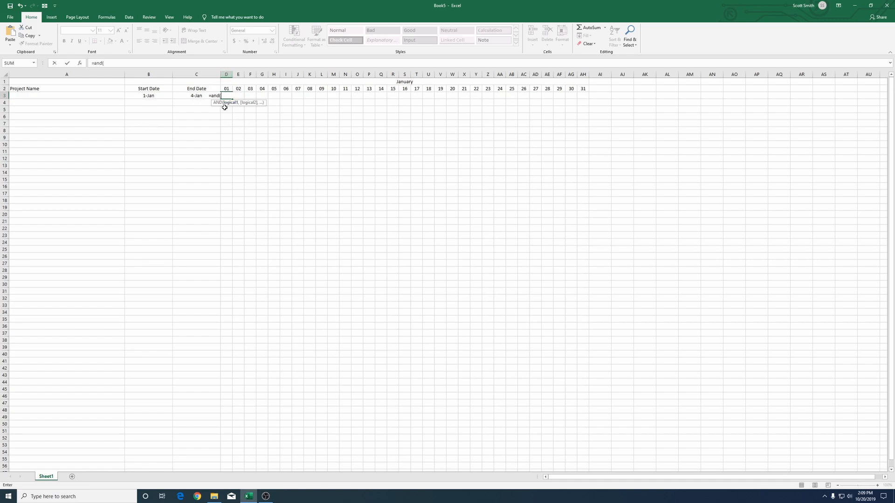
mouse_move(148, 95)
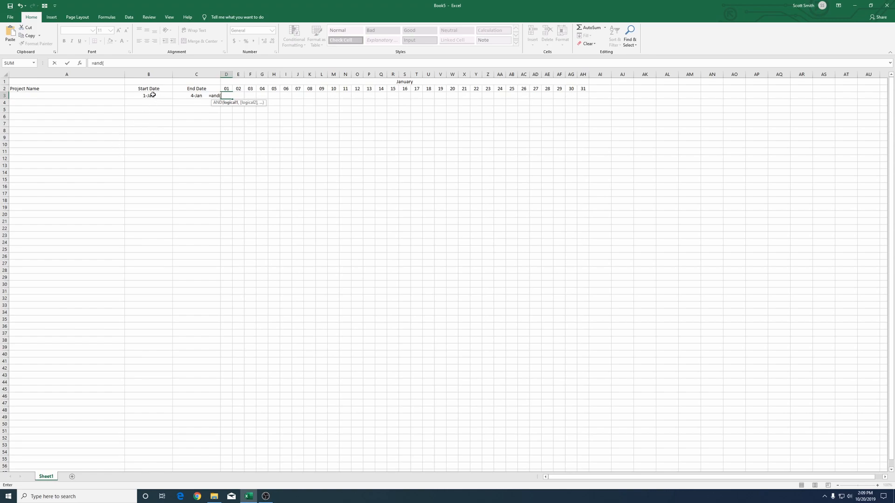
click(148, 95)
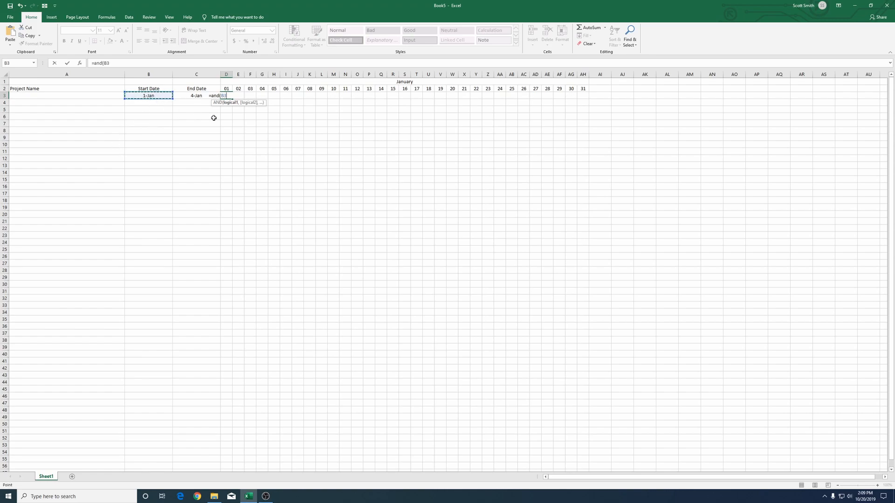
text(<=)
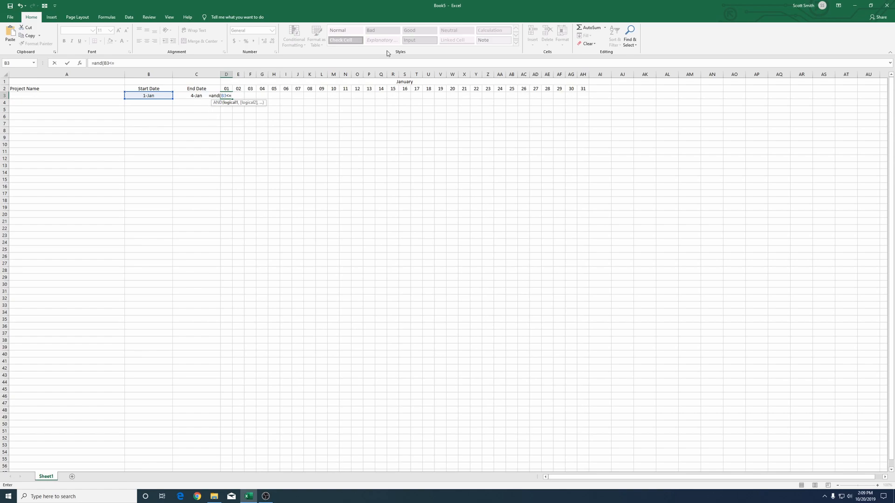
click(226, 89)
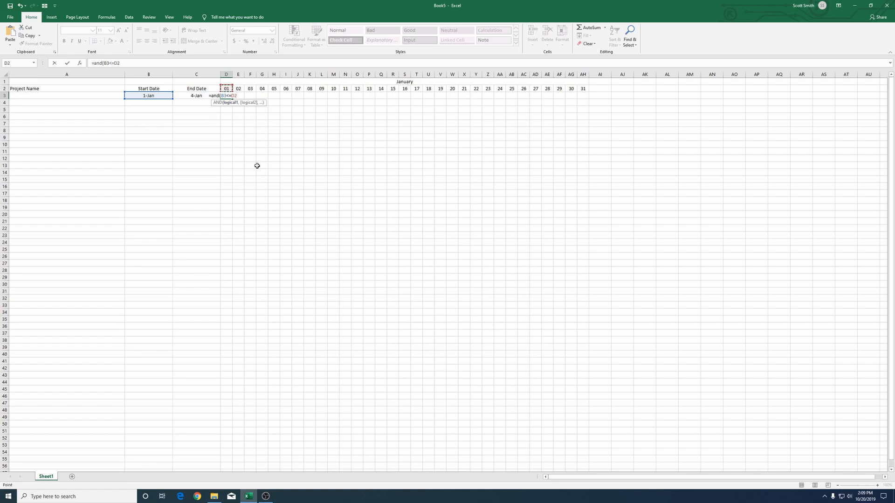
text(,)
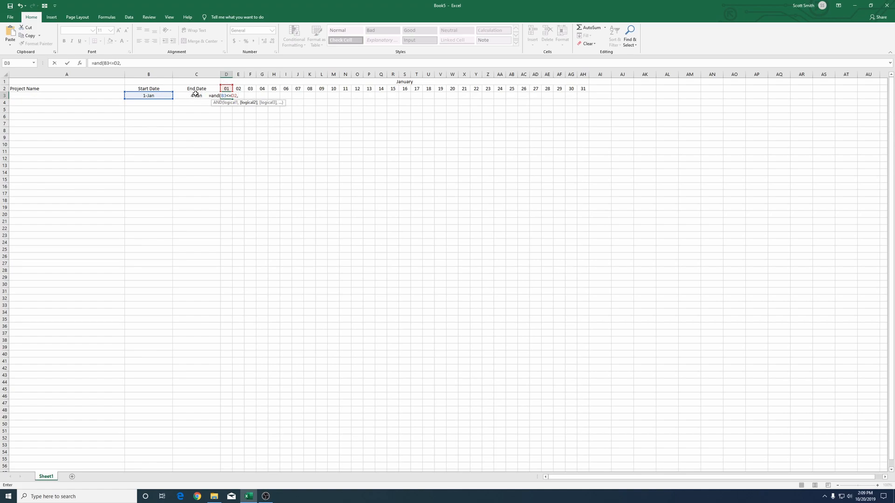
click(196, 95)
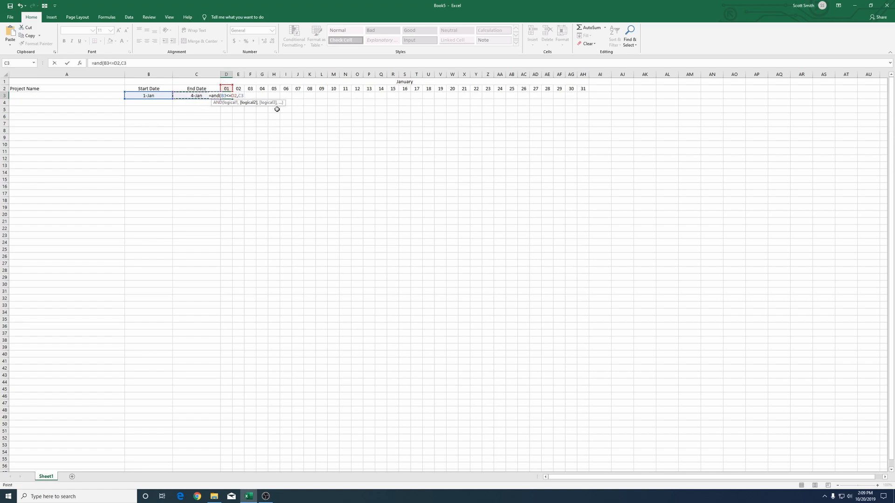
text(>=)
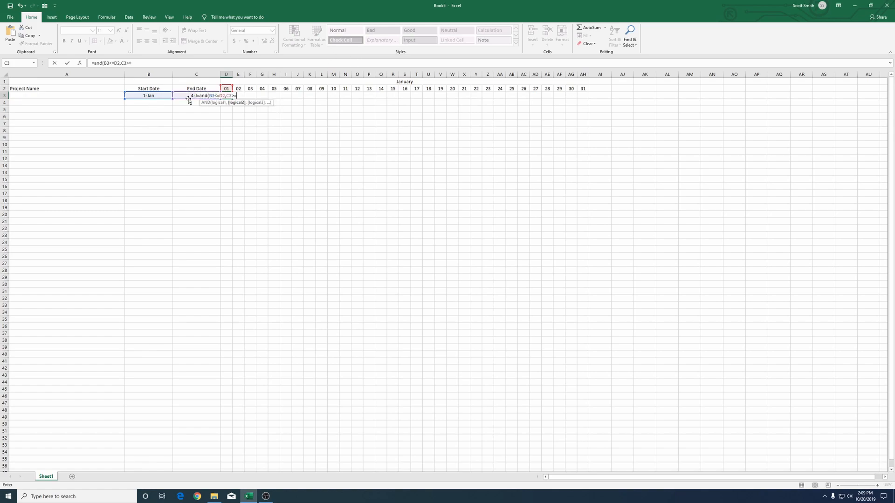
click(226, 89)
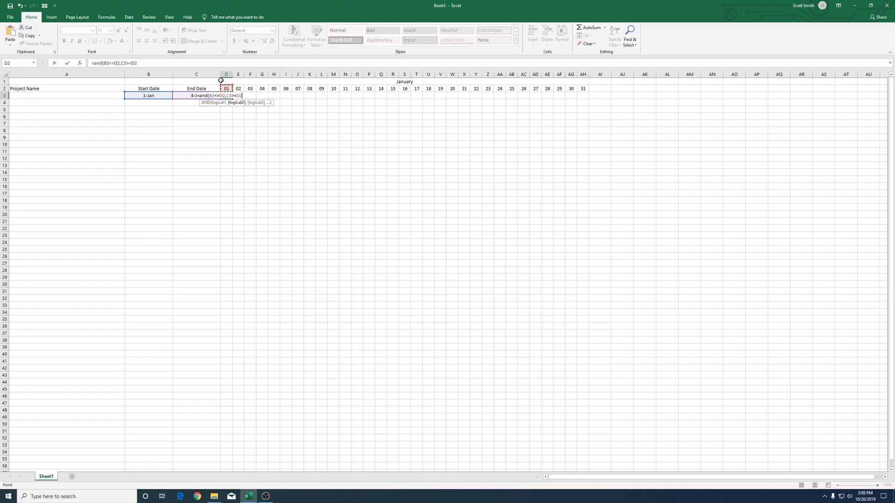
mouse_move(230, 125)
text())
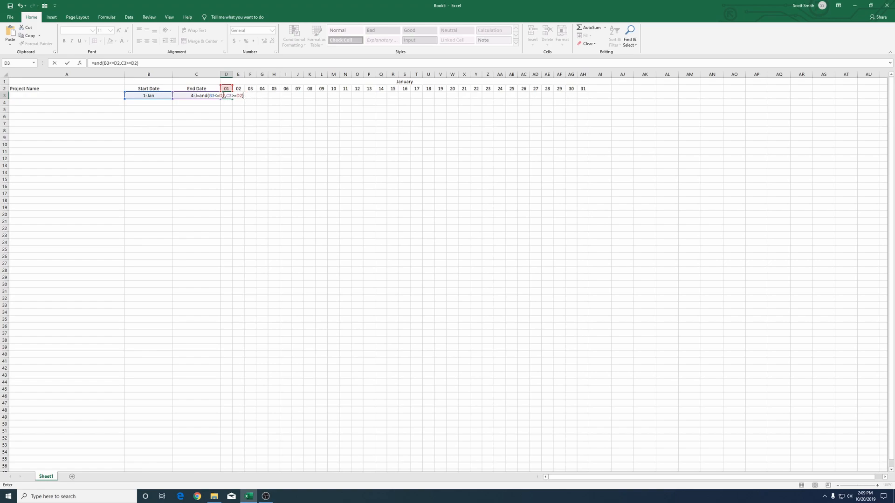
mouse_move(228, 190)
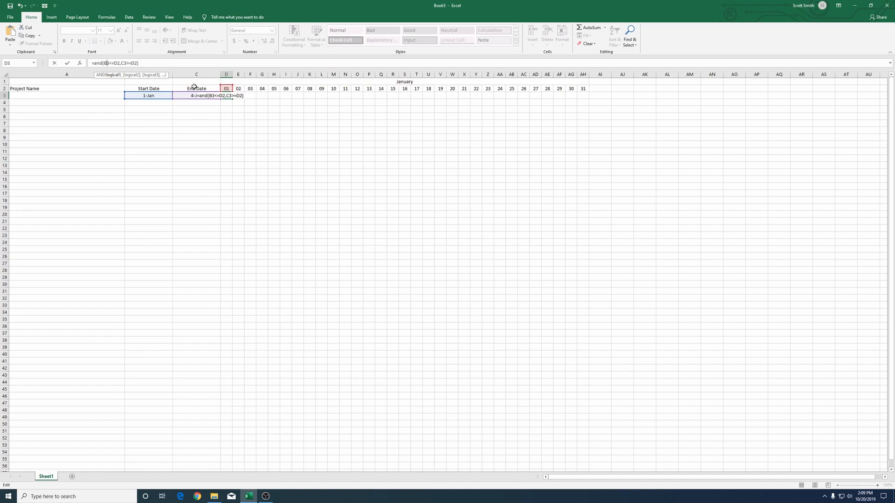
key(f4)
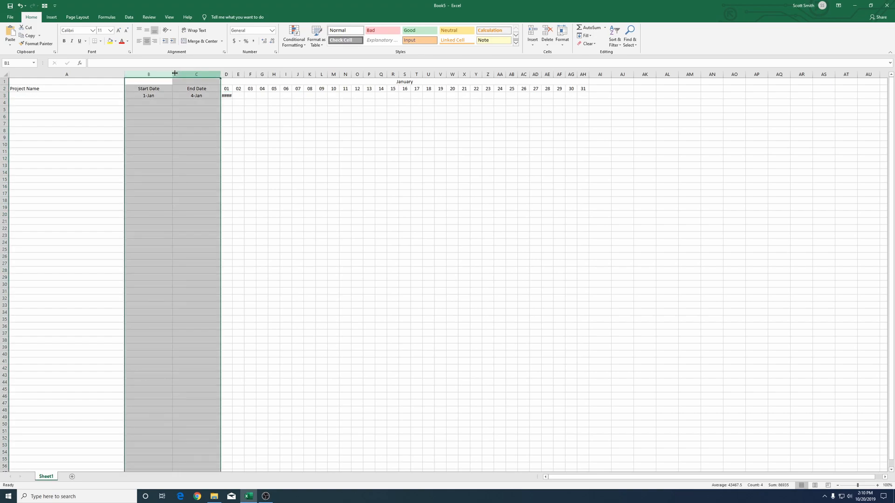
Change D3 to =--AND($B3<=D$2,$C3>=D$2) so day 01 shows 1
click(25, 89)
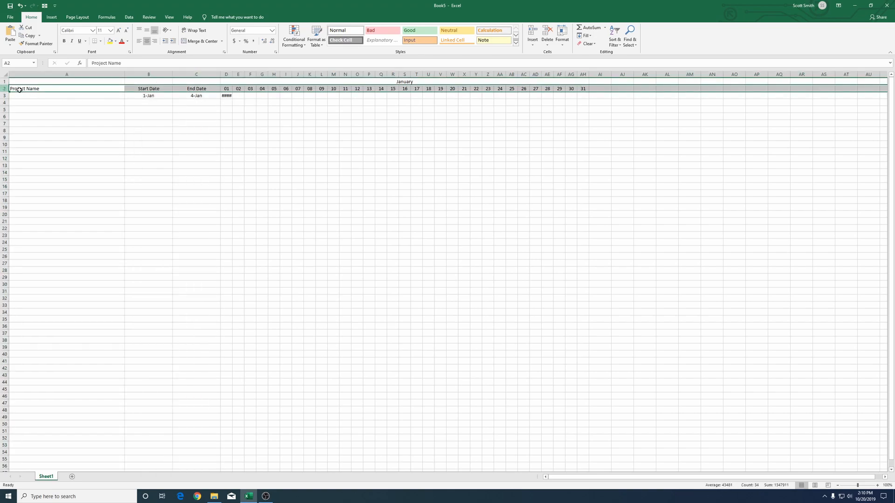
click(226, 95)
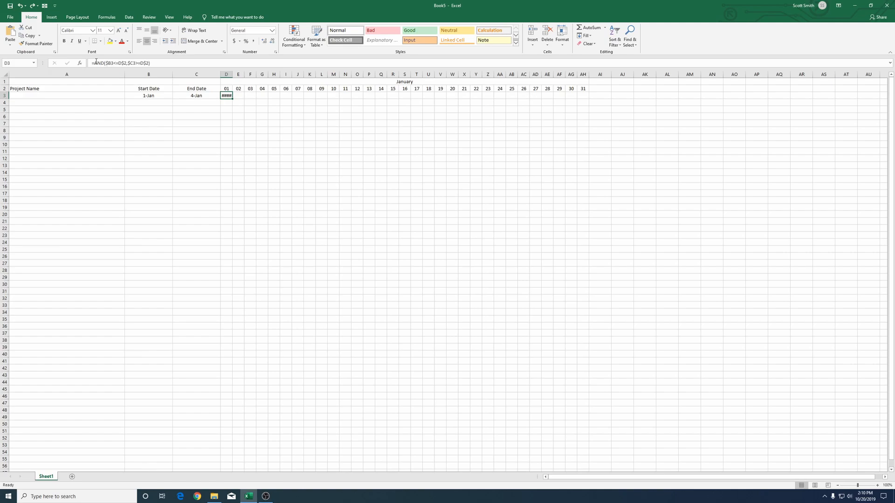
double_click(226, 95)
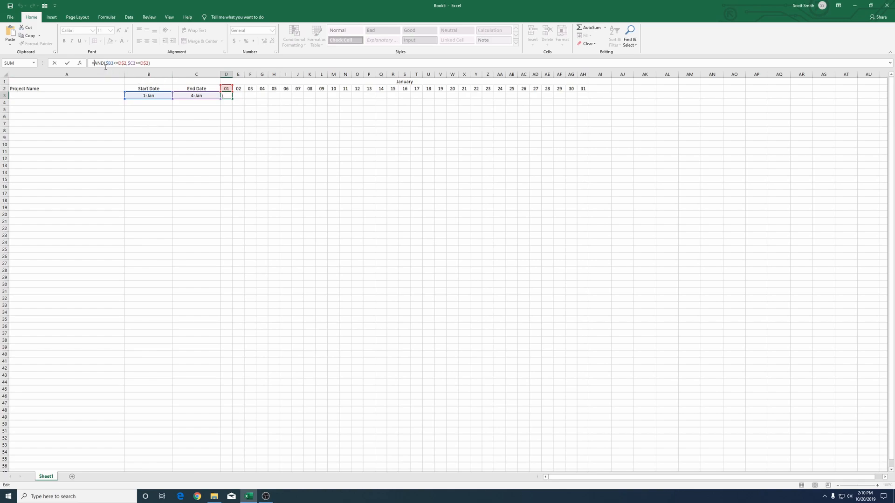
text(AND)
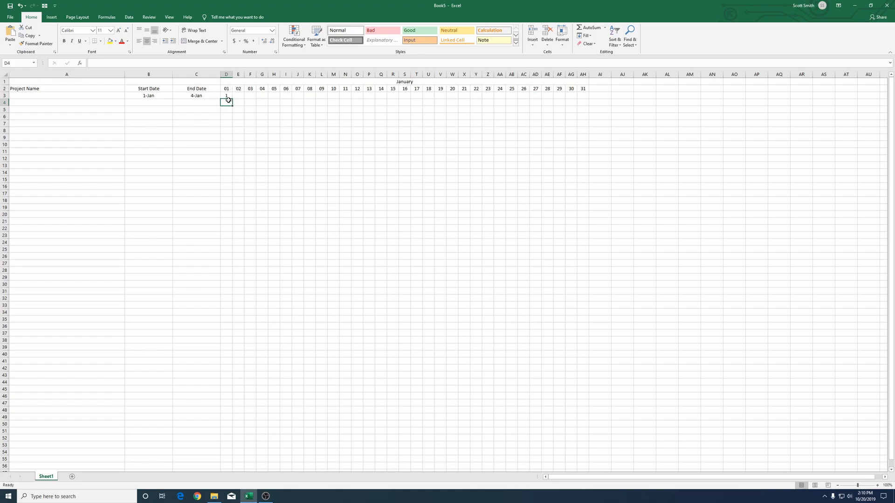
click(226, 95)
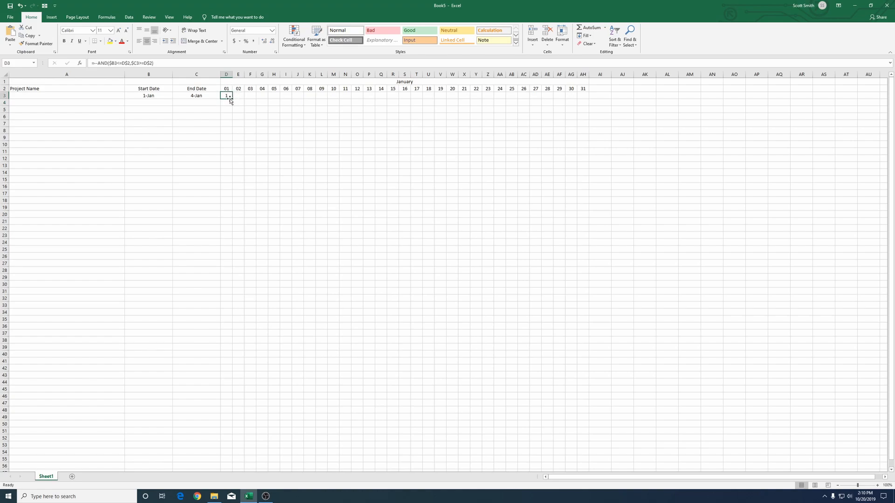
Copy D3's day-check formula right through AH3 for all 31 January days
drag(227, 95, 273, 95)
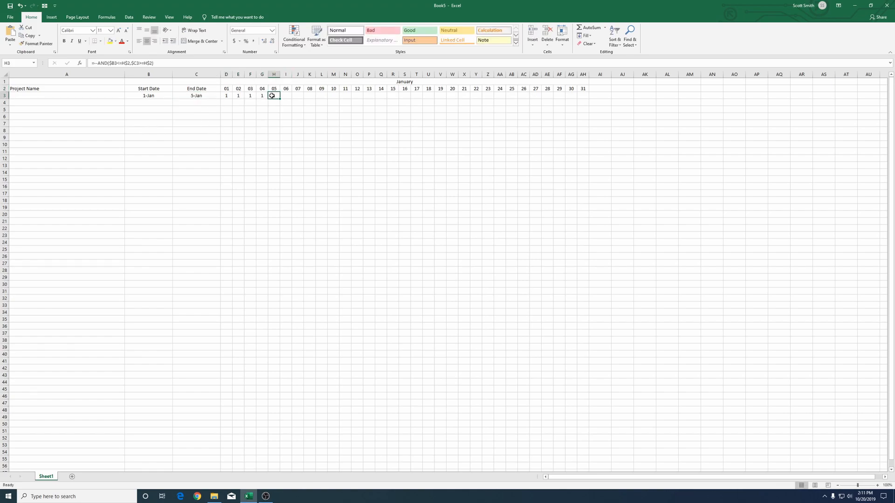
drag(277, 95, 553, 95)
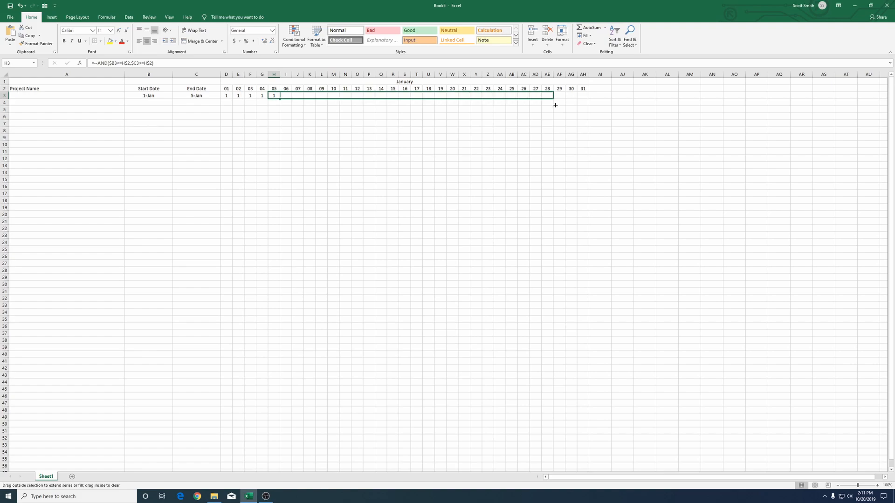
drag(273, 95, 552, 95)
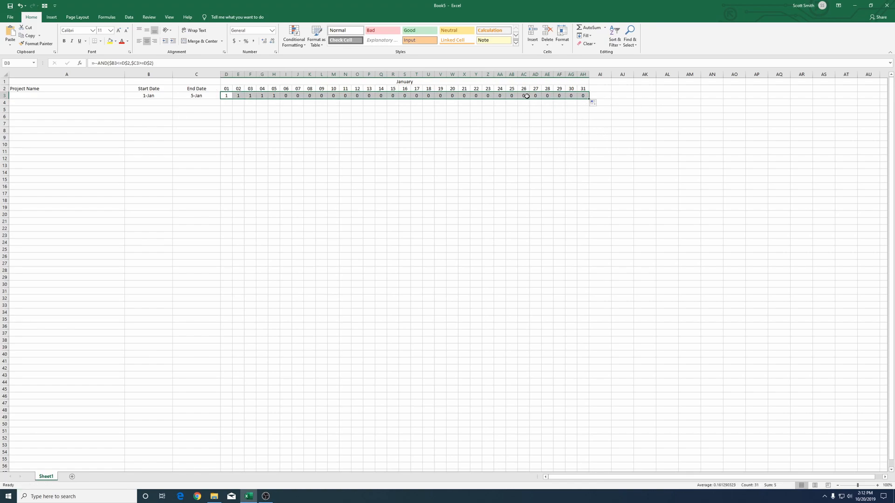
click(66, 96)
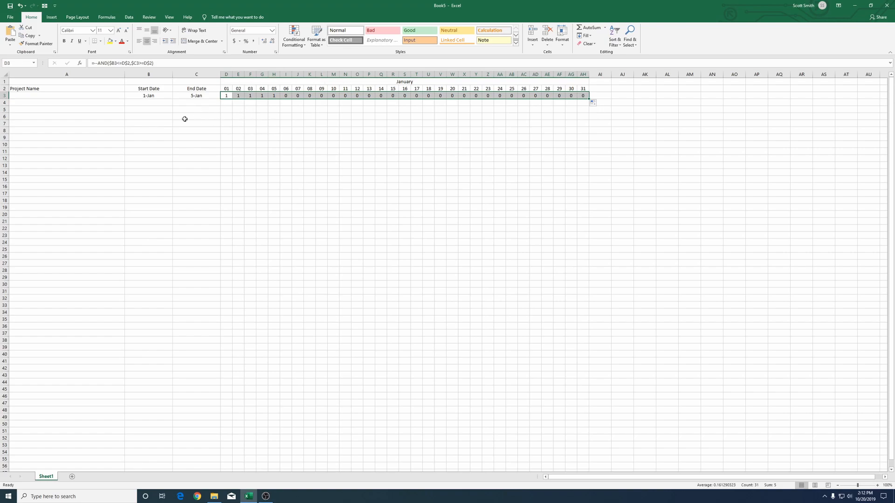
Label row 3 'First project' and give D3 a value-hiding custom number format
text(First project)
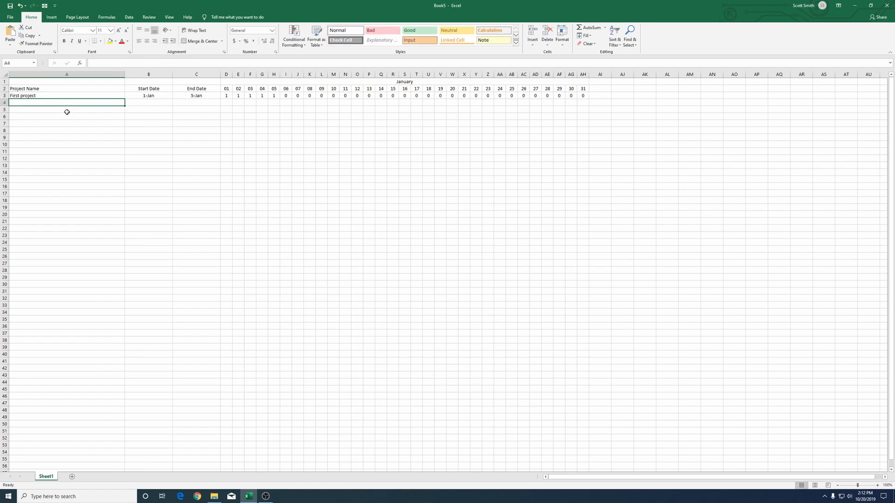
drag(226, 96, 583, 95)
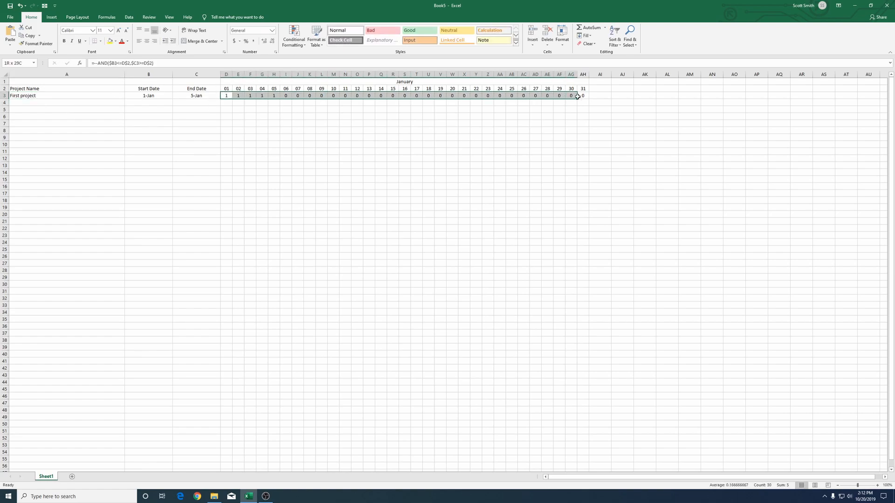
click(226, 95)
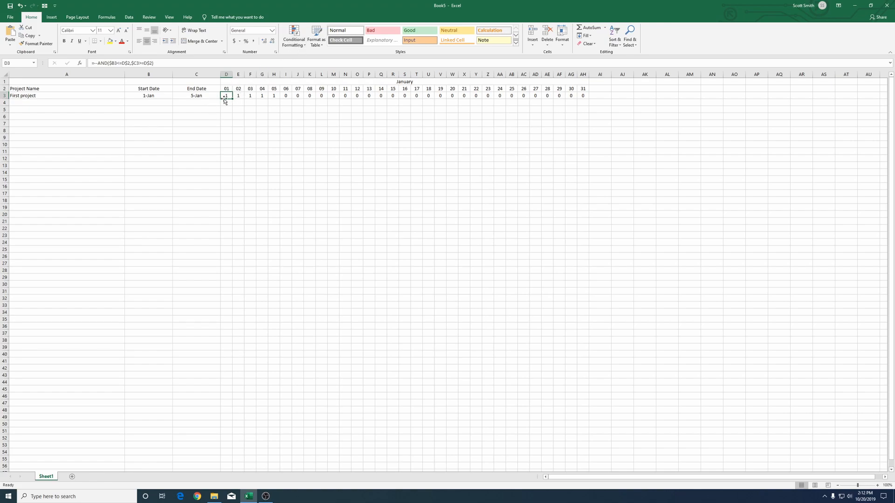
right_click(225, 95)
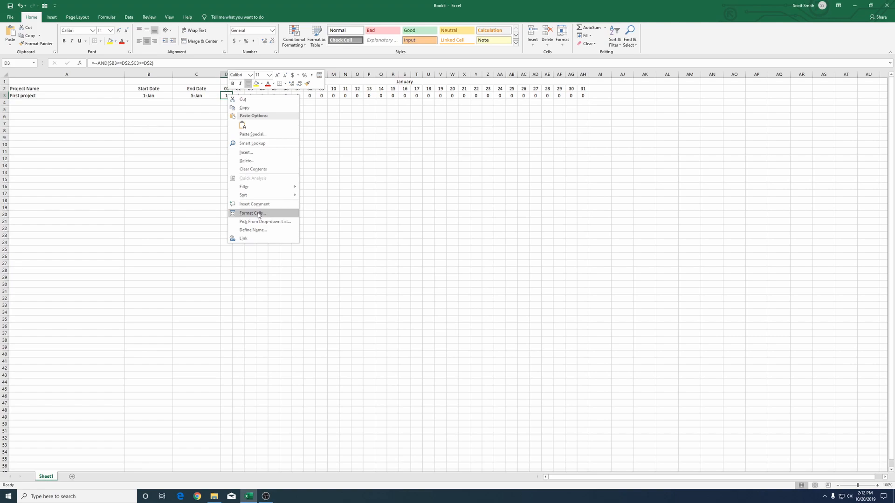
click(251, 213)
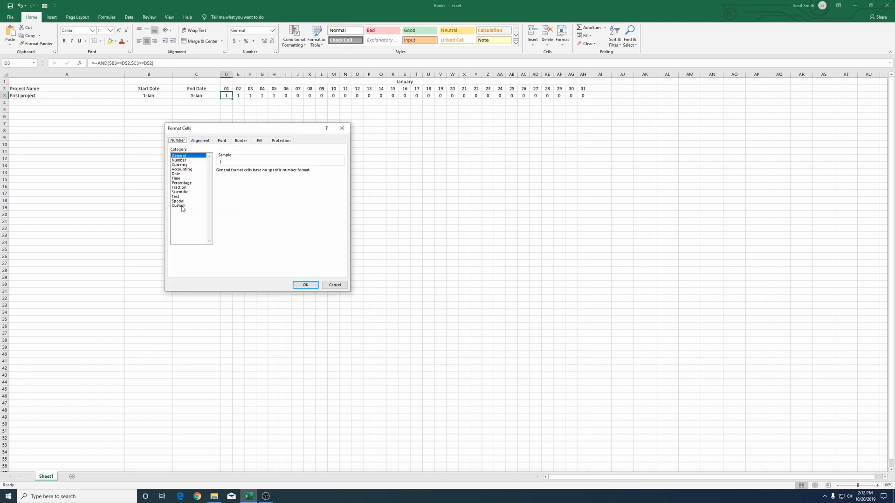
click(179, 205)
text(;;;)
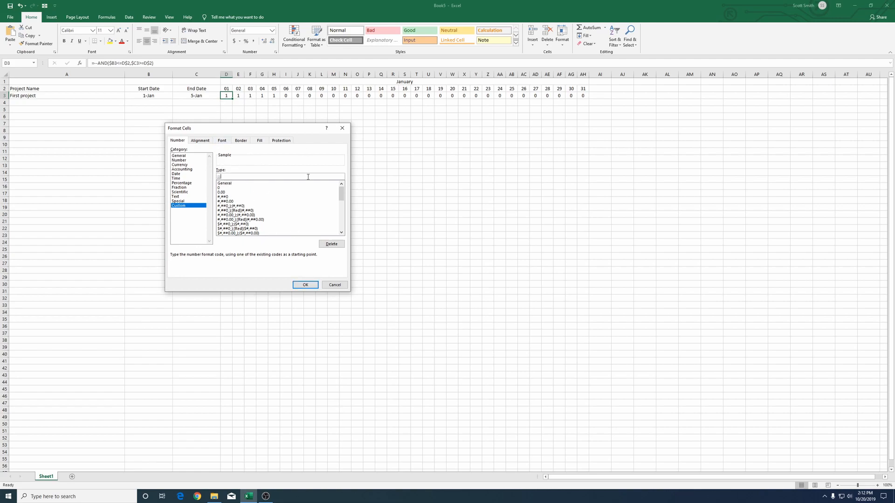
click(305, 285)
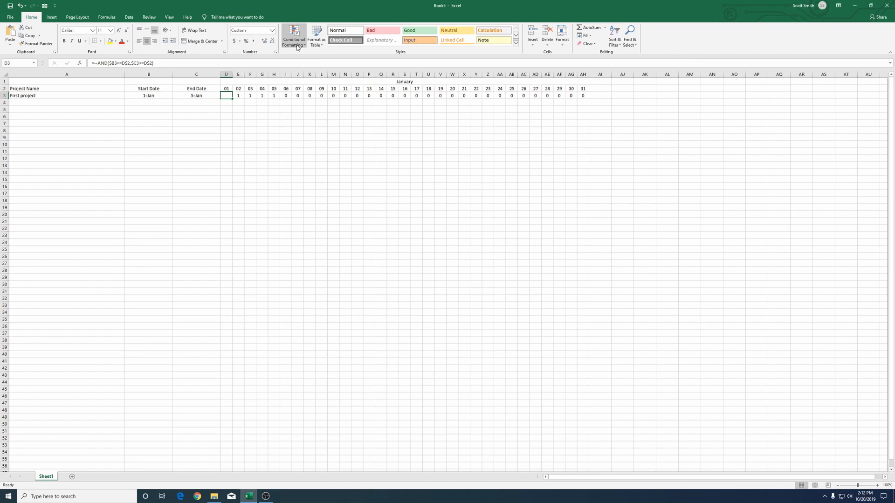
Add a formula-based conditional formatting rule (=D3=1) to D3 with solid black fill
click(293, 33)
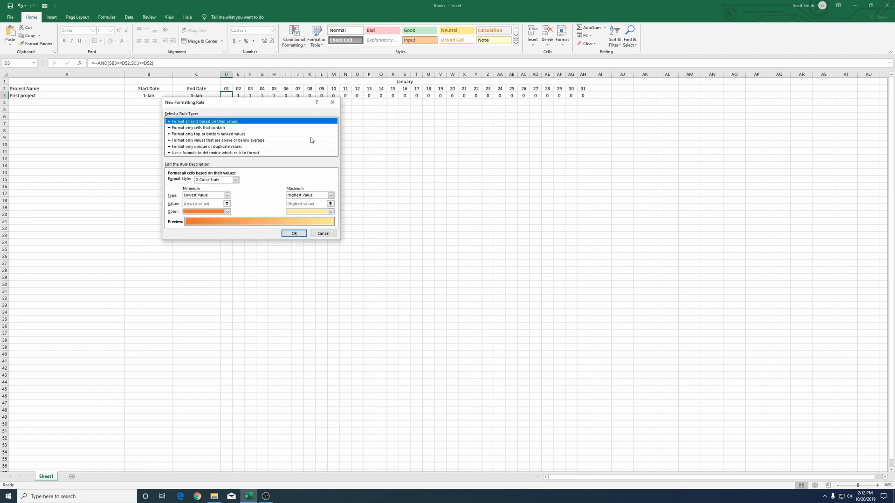
click(214, 152)
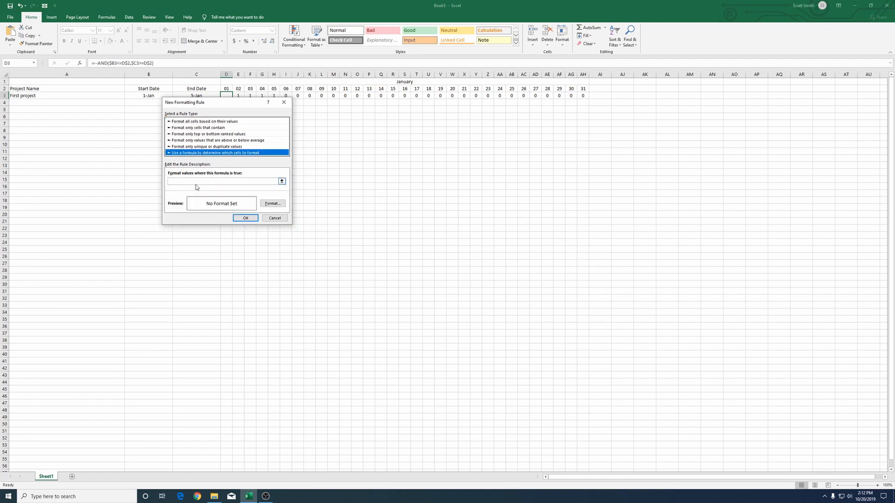
click(222, 182)
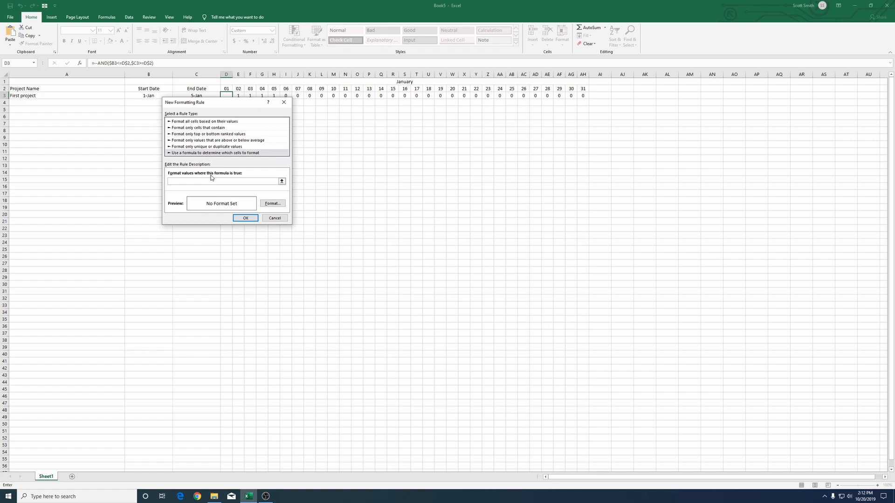
text(=$D$3)
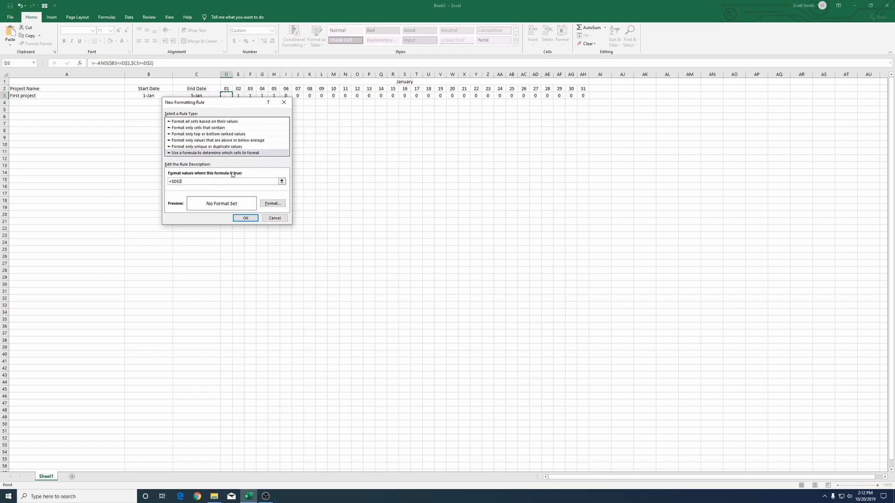
mouse_move(641, 127)
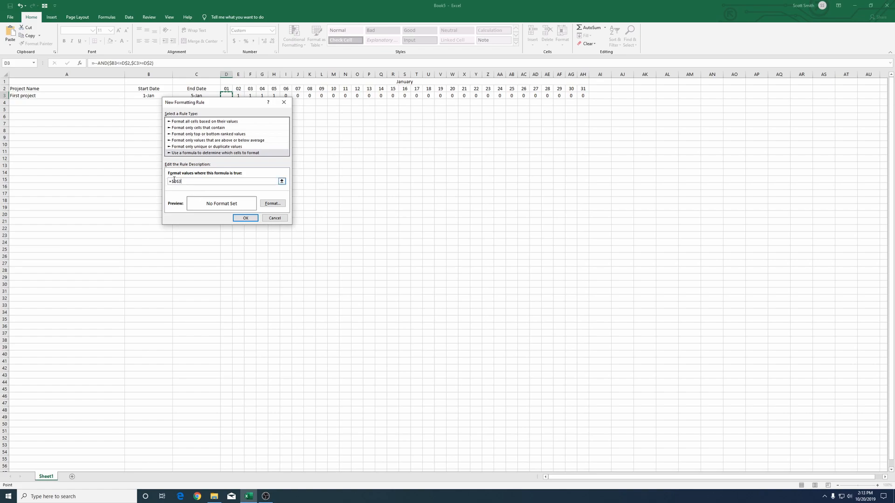
text($D3)
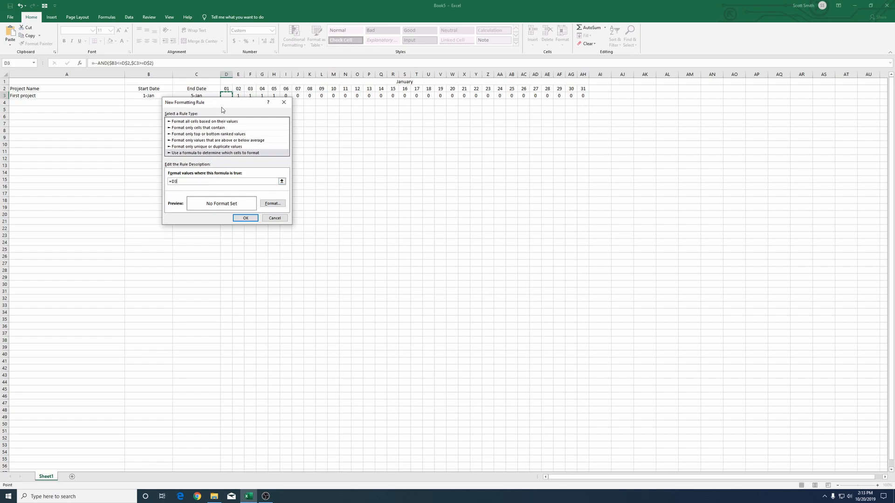
mouse_move(320, 161)
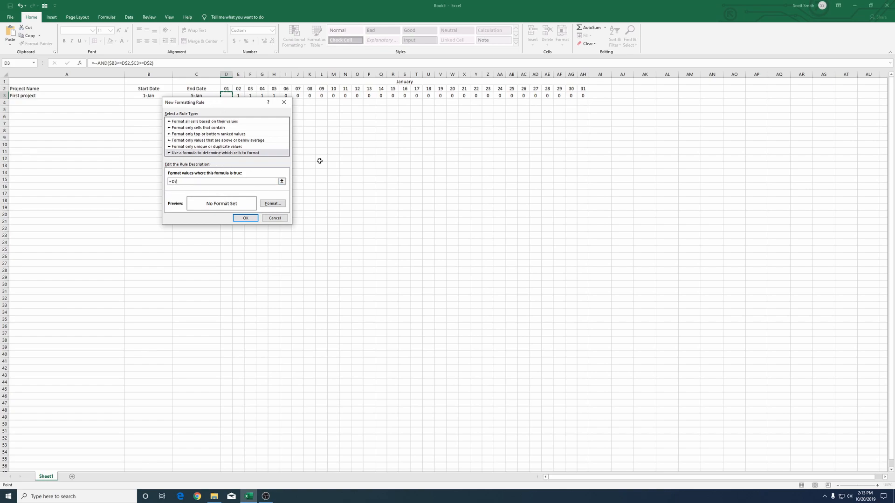
mouse_move(269, 178)
text(=1)
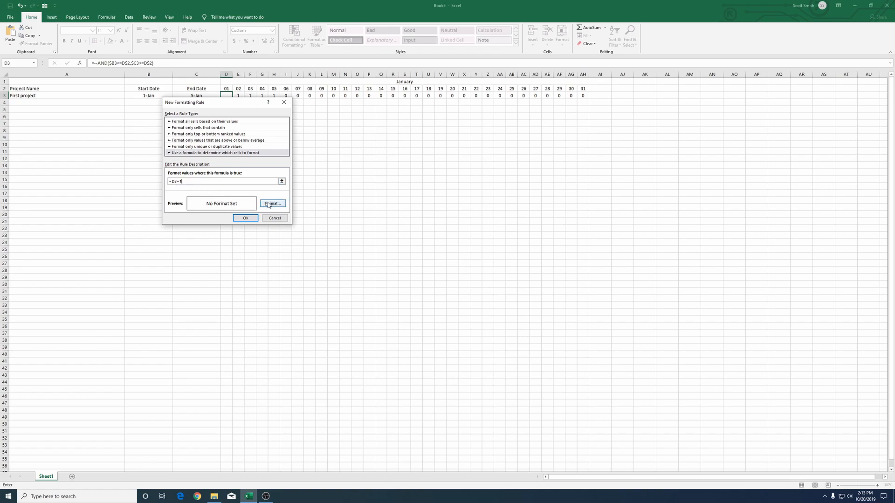
click(272, 204)
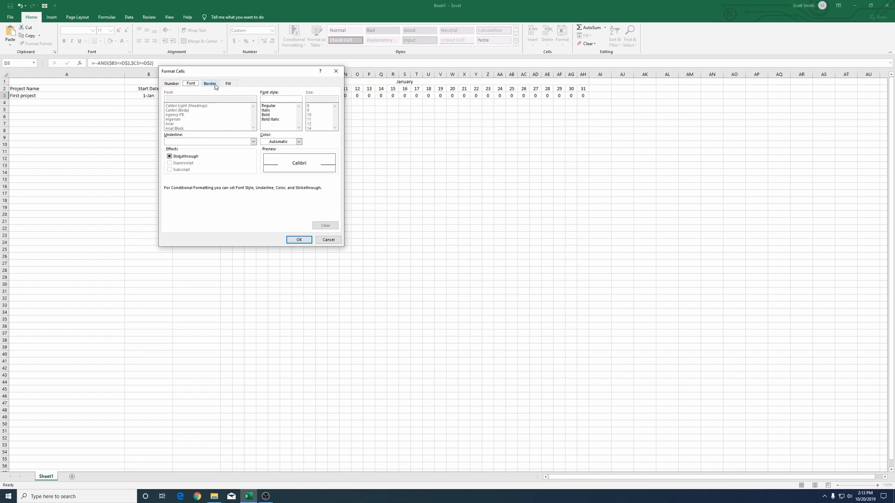
click(228, 84)
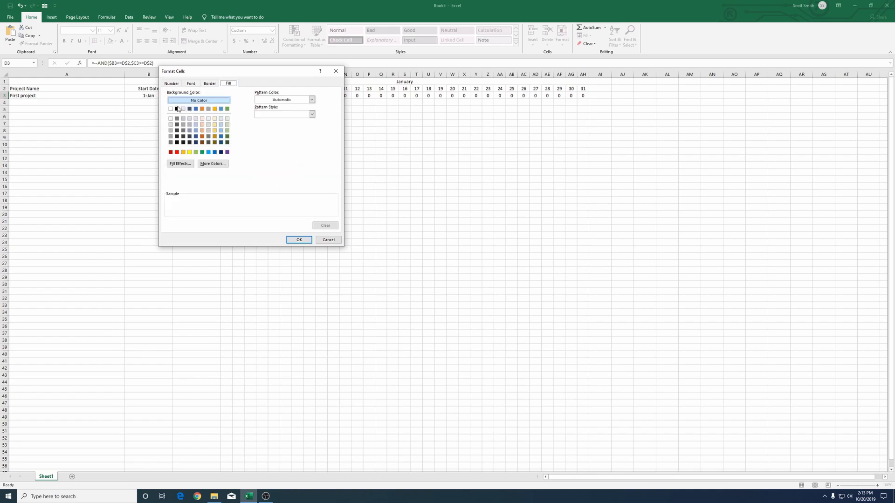
click(176, 108)
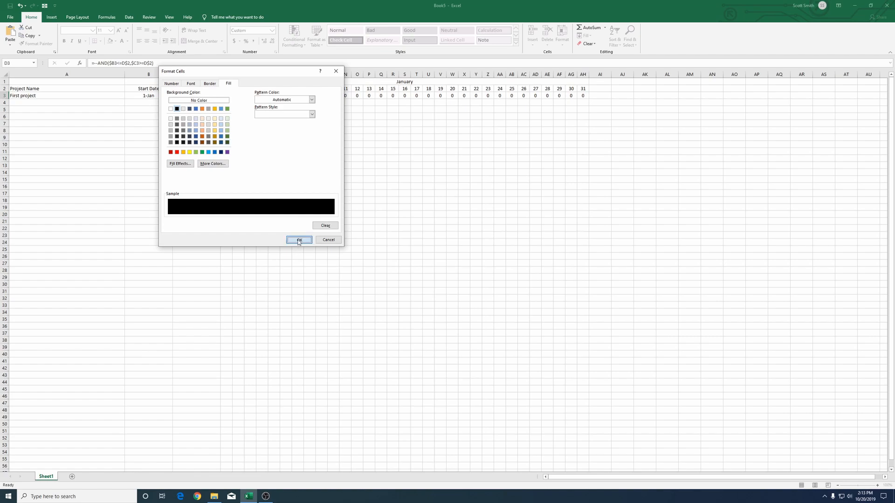
click(298, 240)
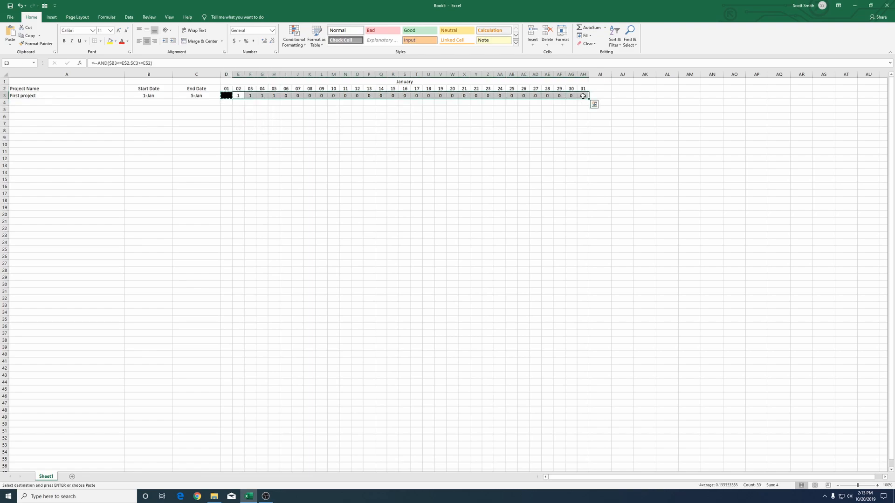
Paste D3's formatting across D3:AH3 and select D3:H3 to check the black bar
right_click(583, 96)
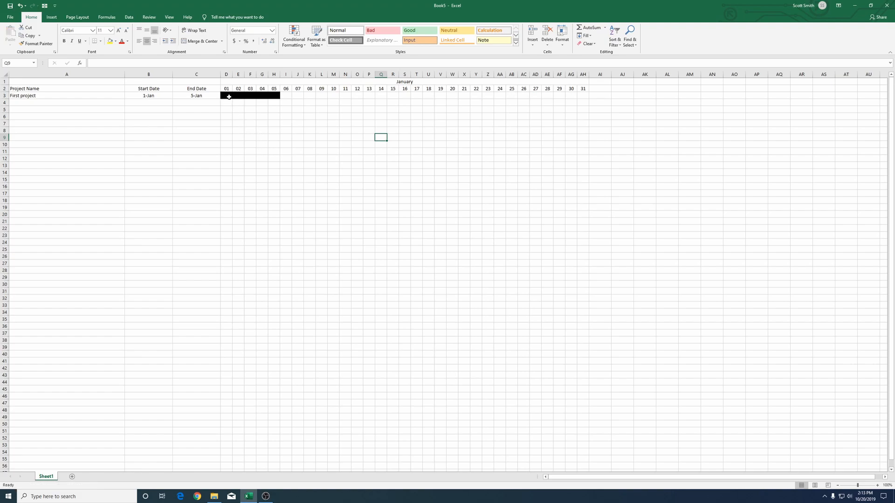
drag(226, 95, 262, 95)
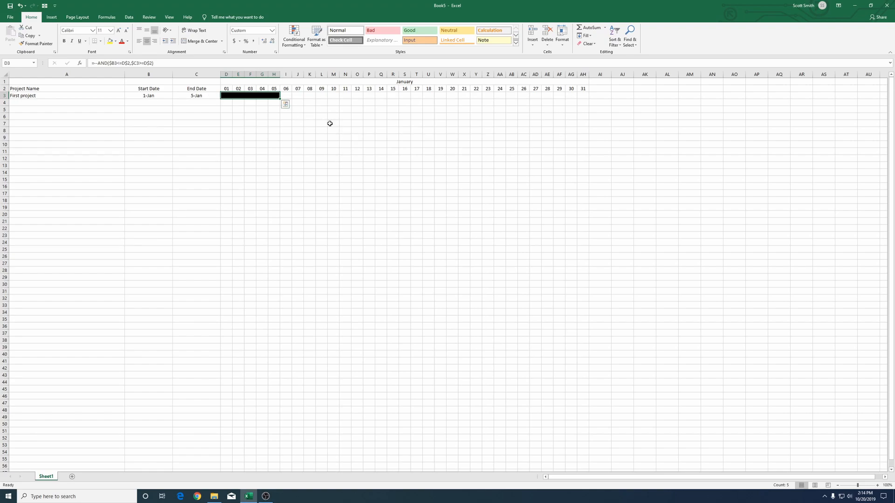
mouse_move(239, 157)
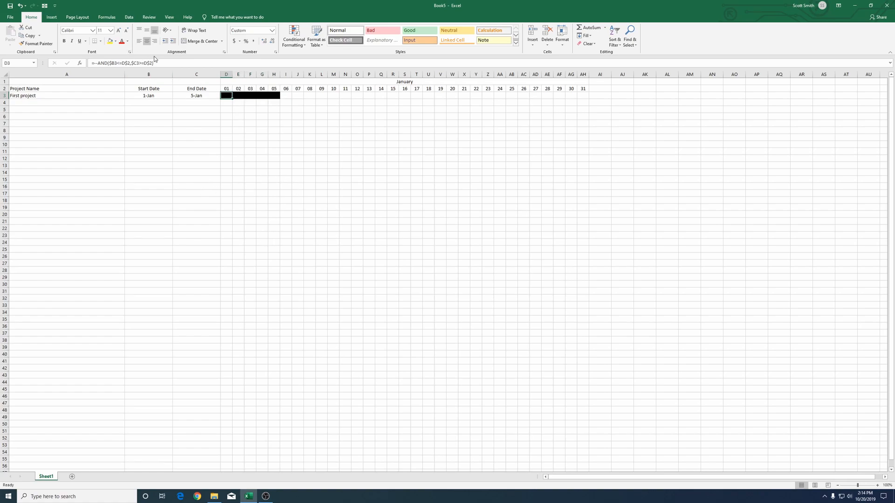
Copy D3's formula =--AND($B3<=D$2,$C3>=D$2) and display it enlarged below the data
double_click(226, 95)
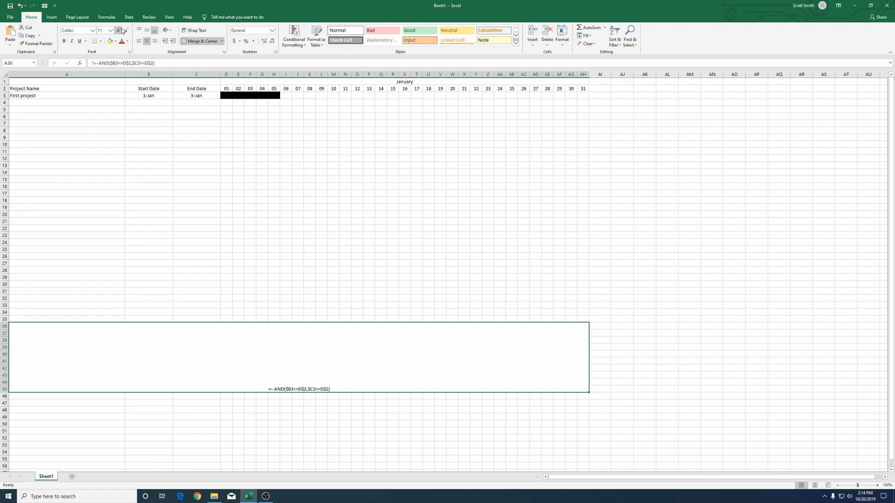
click(119, 31)
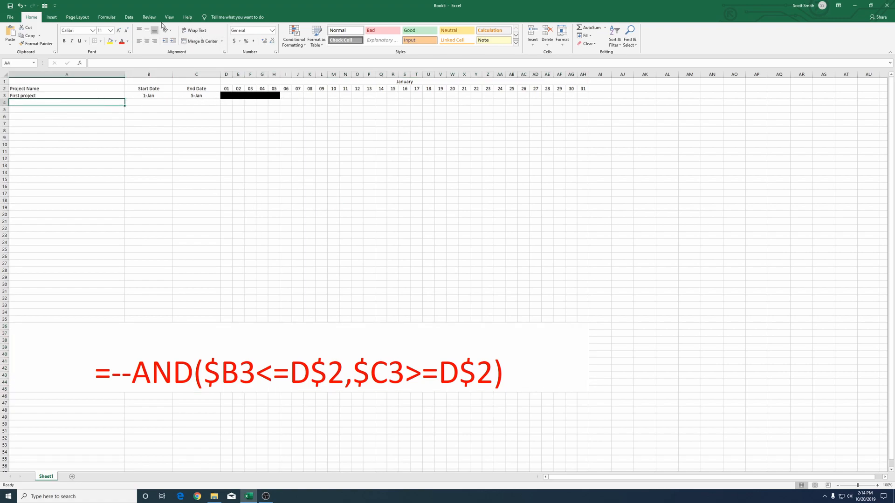
Turn off the sheet gridlines from the View tab
click(169, 16)
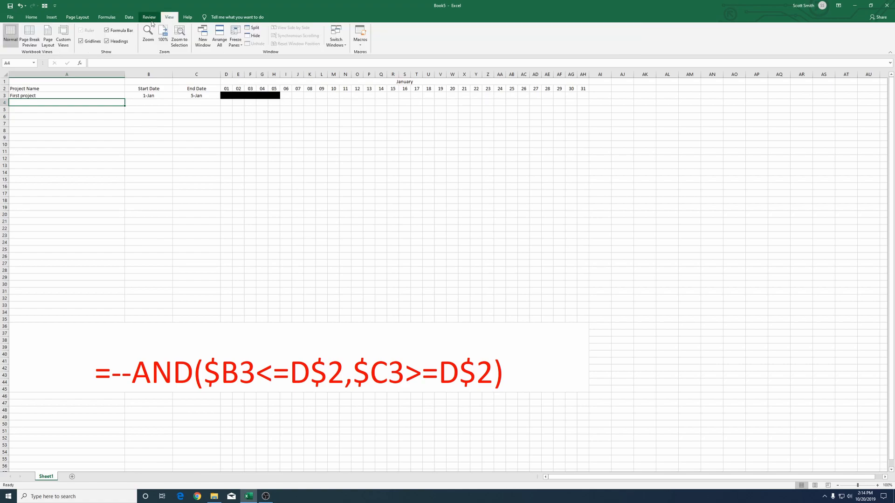
click(81, 41)
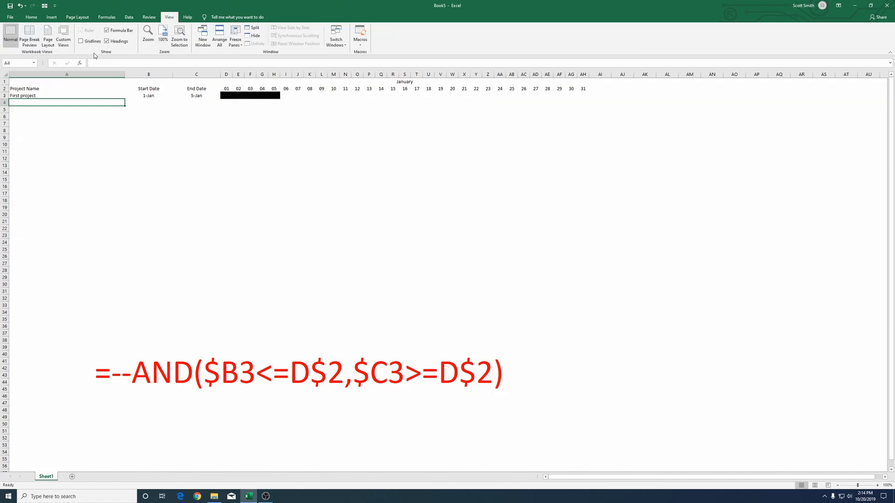
click(81, 41)
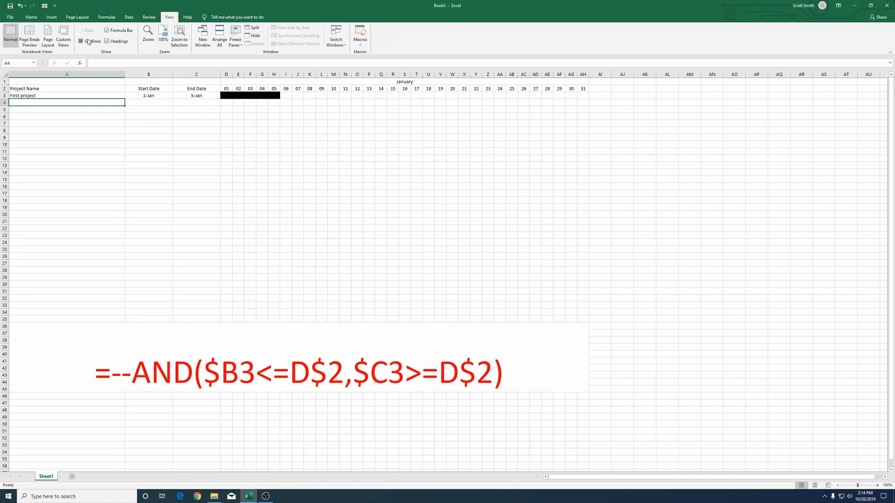
click(82, 41)
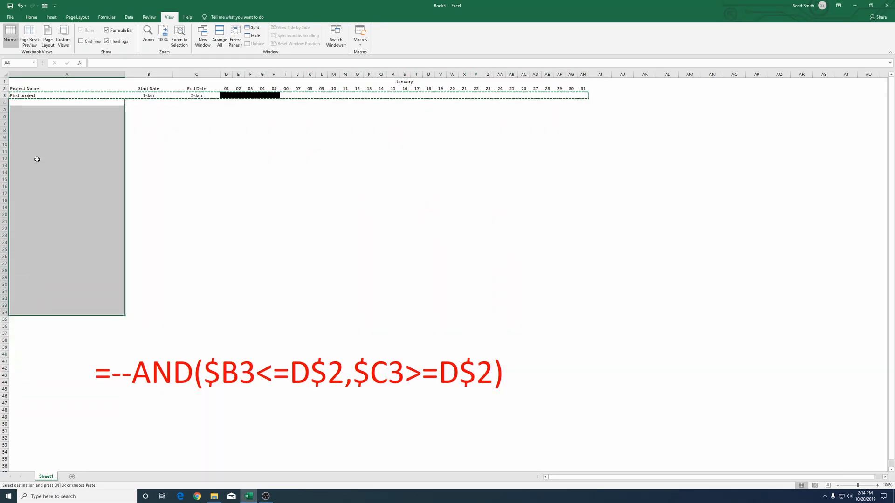
mouse_move(96, 121)
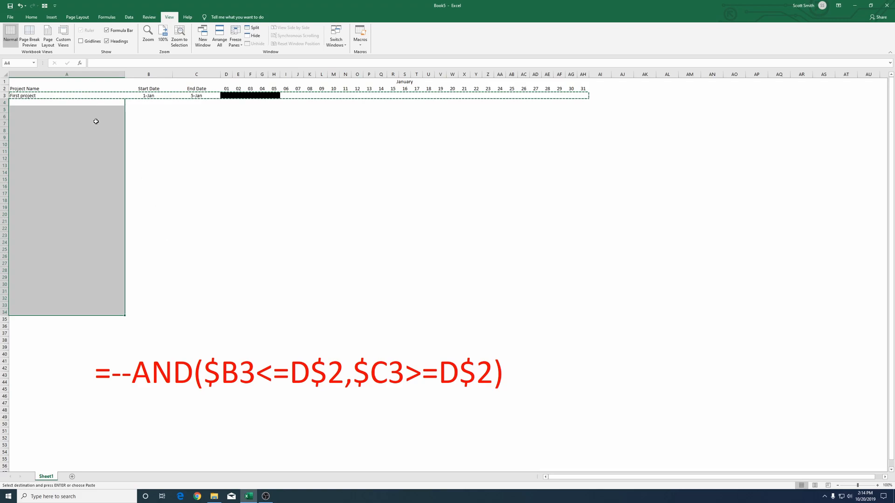
Paste the first project row into rows 4–34 and clear the copied start/end dates
key(ctrl+v)
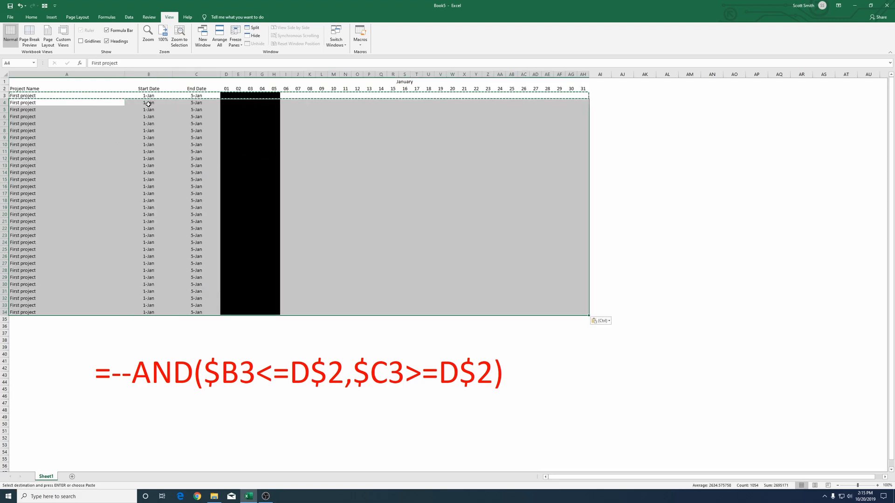
drag(148, 102, 196, 214)
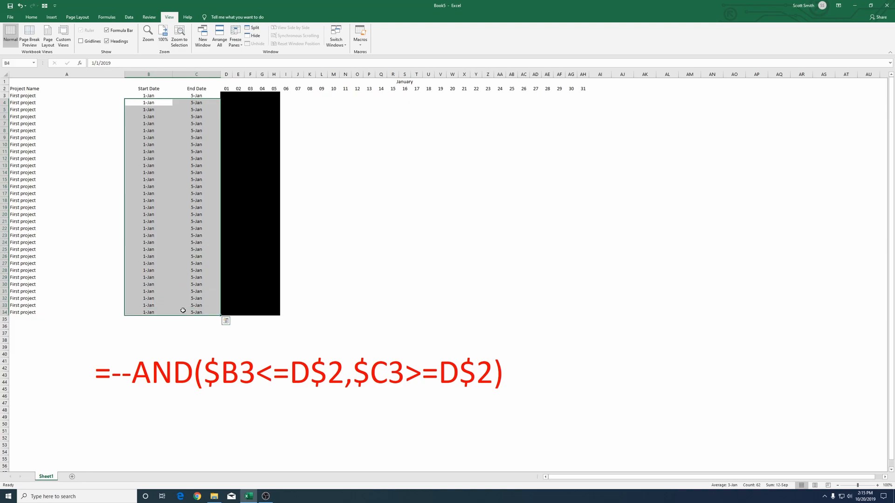
key(Delete)
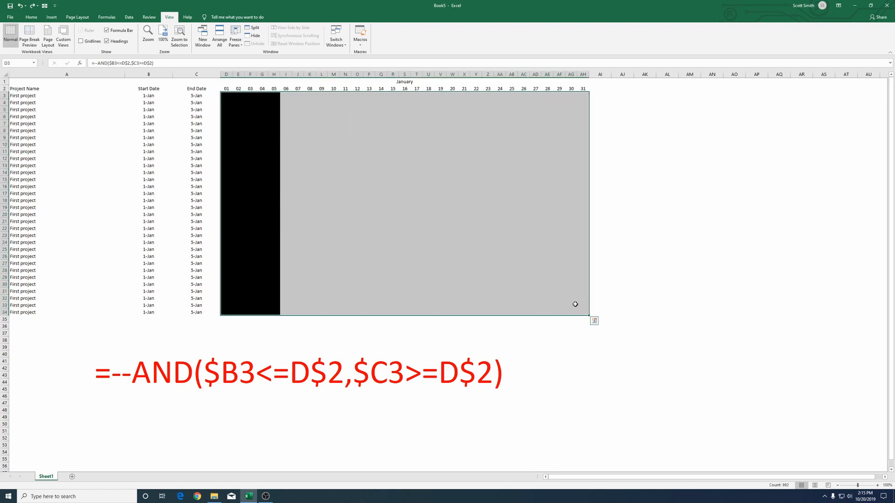
mouse_move(508, 287)
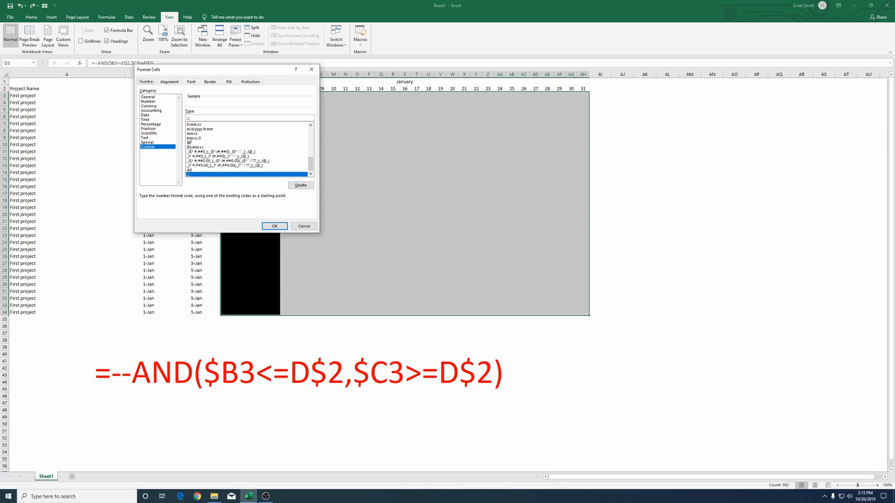
Add cell borders to the day cells D3:AH34 so each project's bar is separate
click(209, 81)
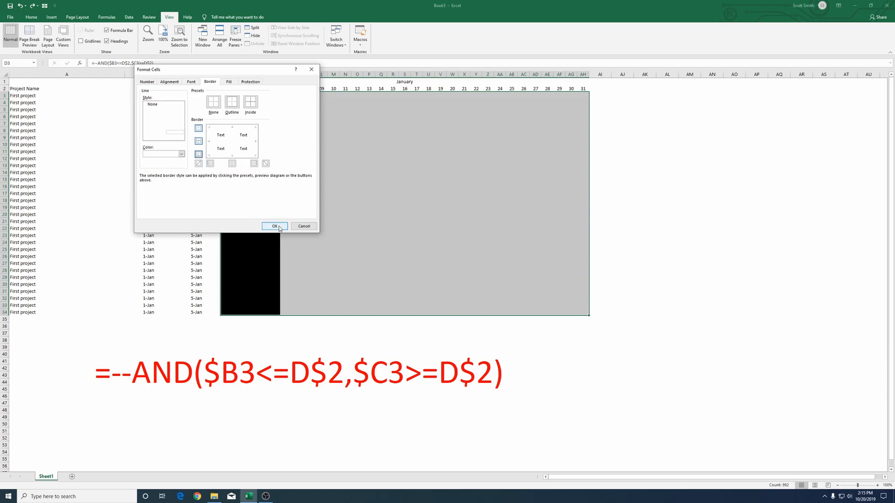
click(274, 226)
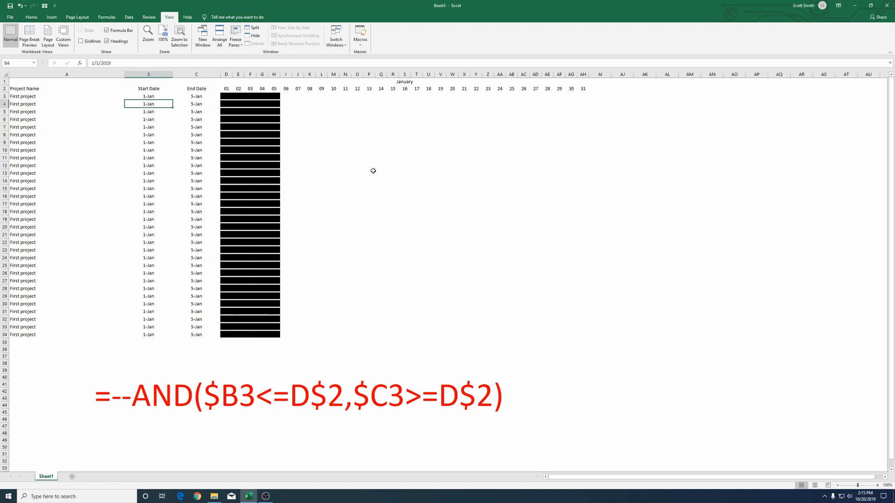
Enter new dates in B4:C6, delete rows 7–34, and add 'new project' from 18-Jan to 21-Jan
text(1/)
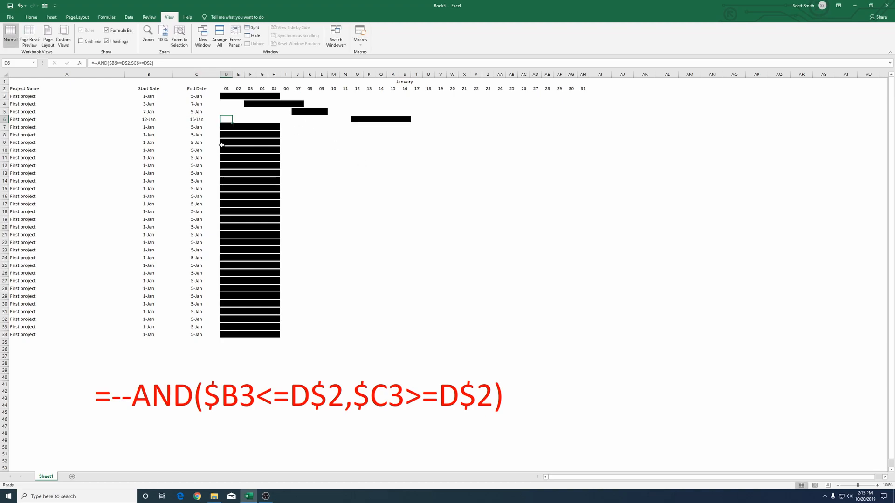
drag(66, 127, 196, 335)
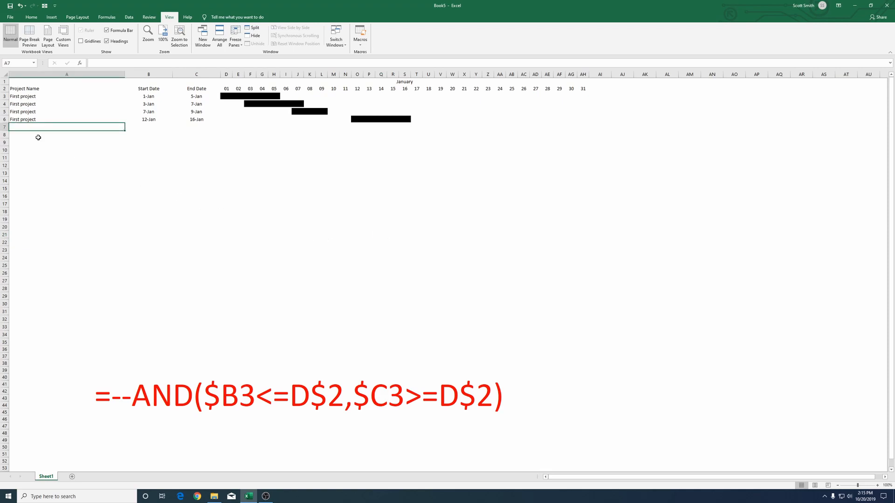
mouse_move(169, 173)
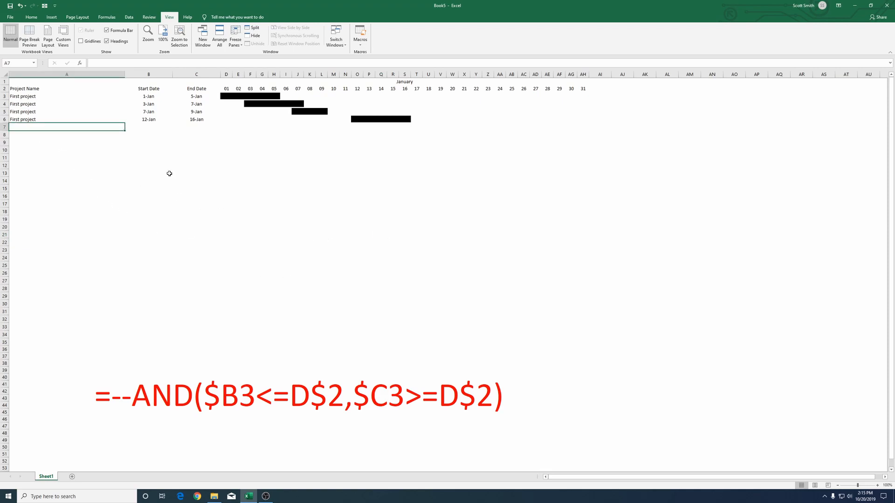
text(new project)
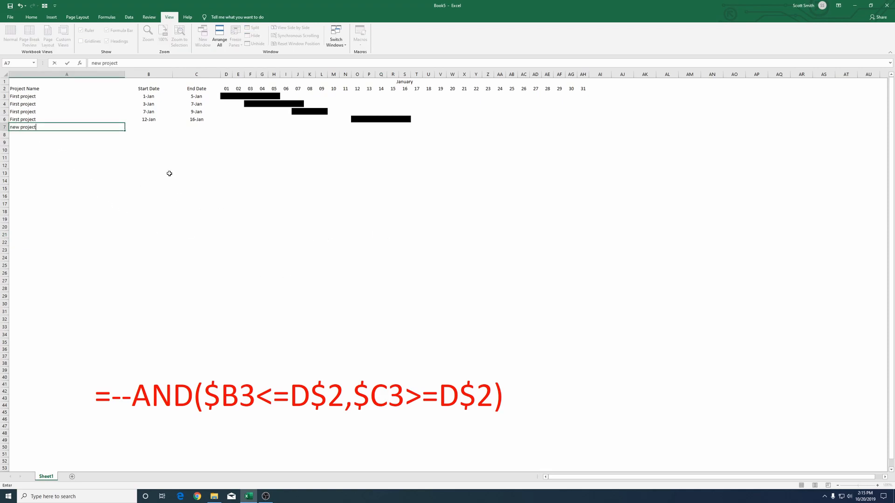
text(18)
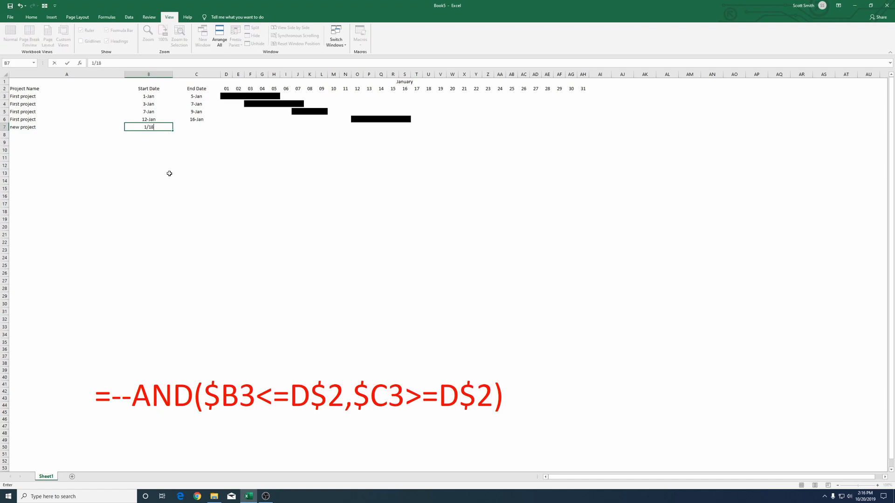
text(1/2)
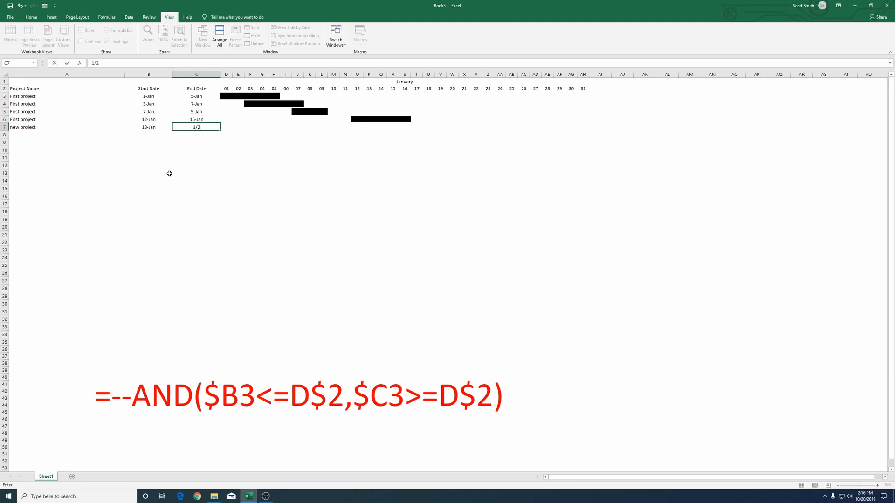
key(enter)
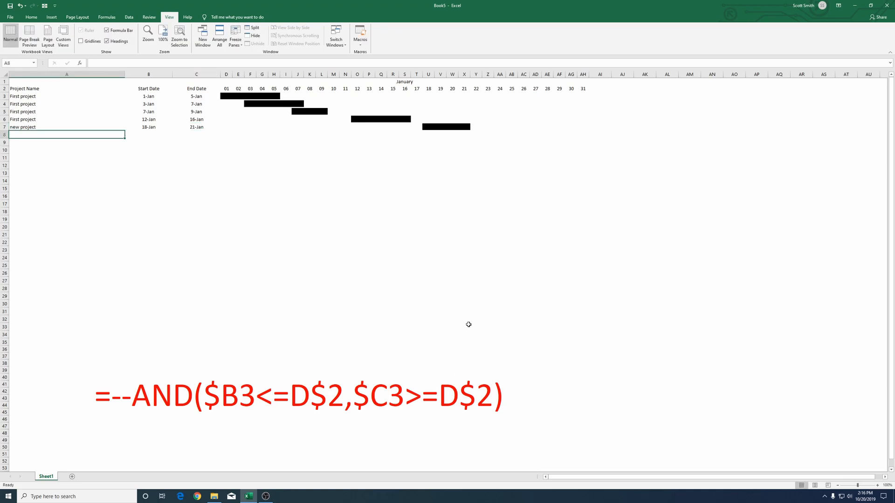
mouse_move(430, 342)
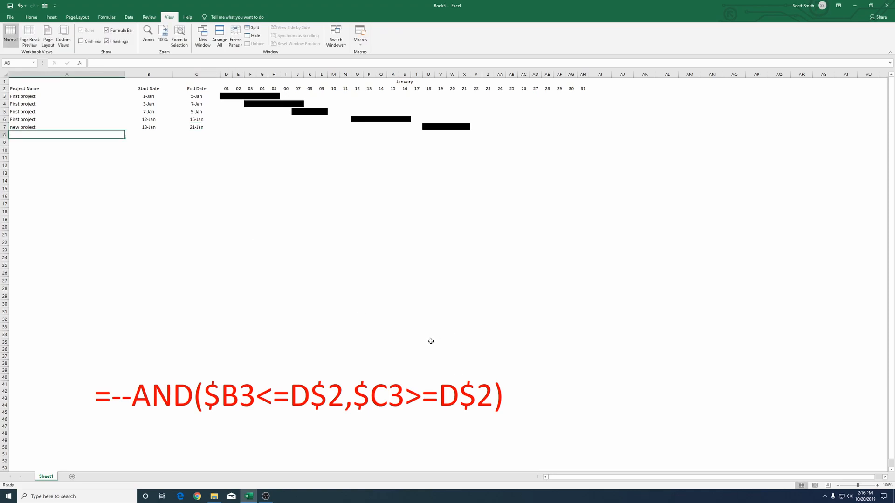
mouse_move(437, 207)
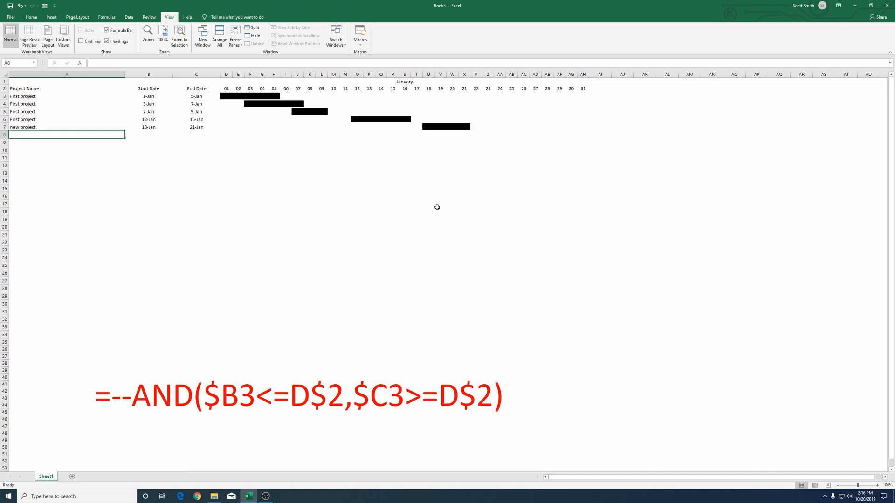
mouse_move(418, 237)
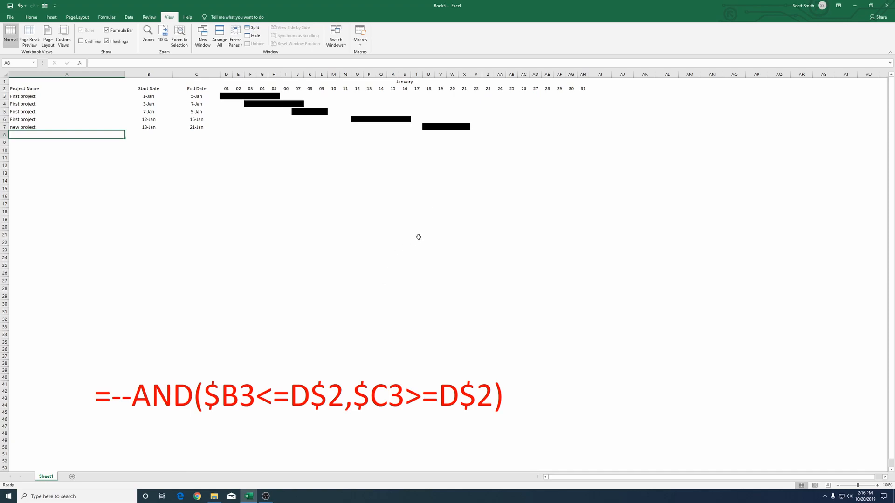